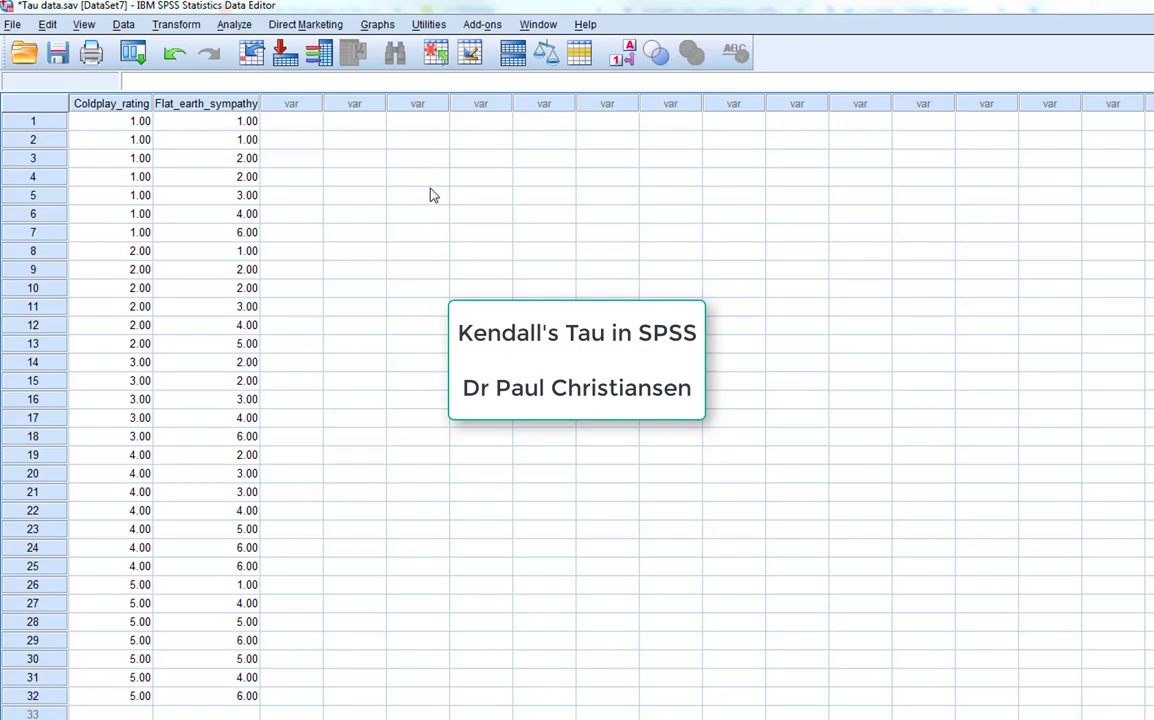
pyautogui.moveTo(433, 207)
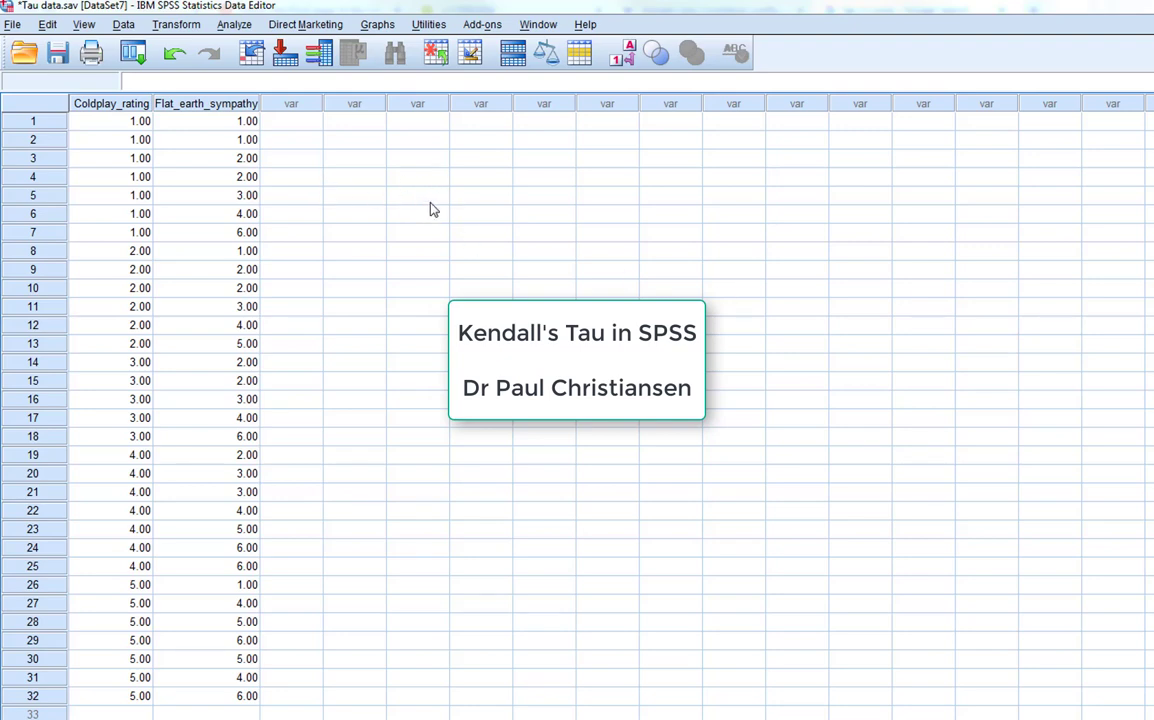
pyautogui.moveTo(91, 126)
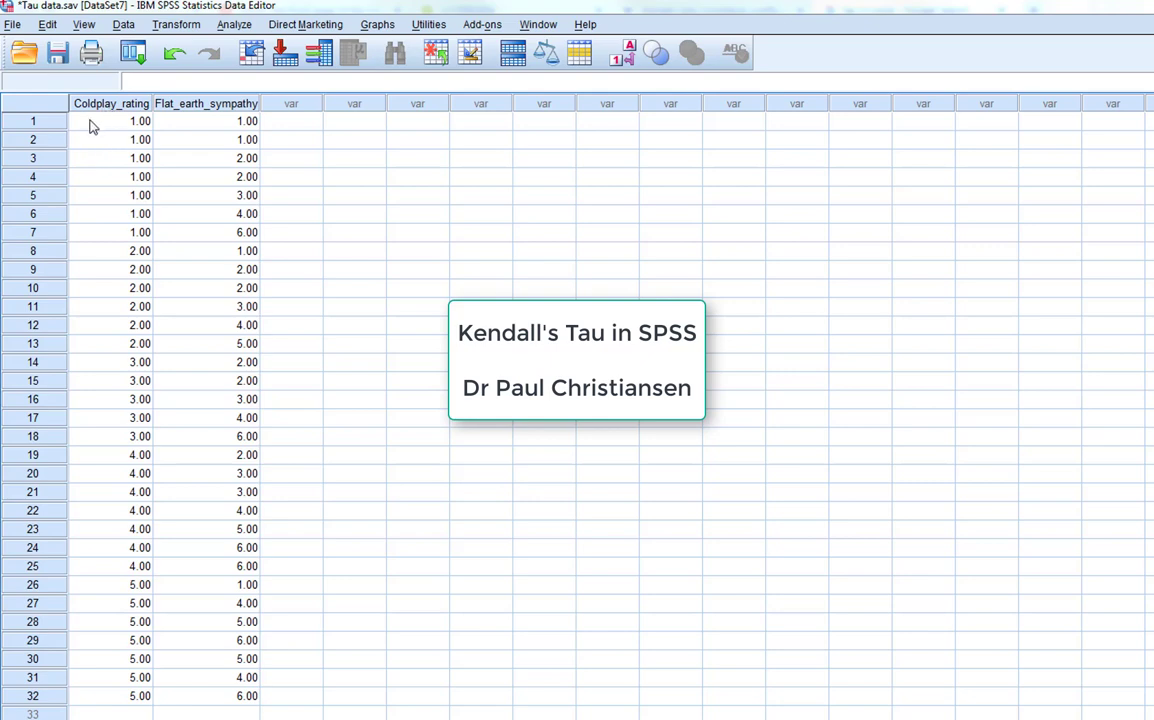
pyautogui.moveTo(197, 156)
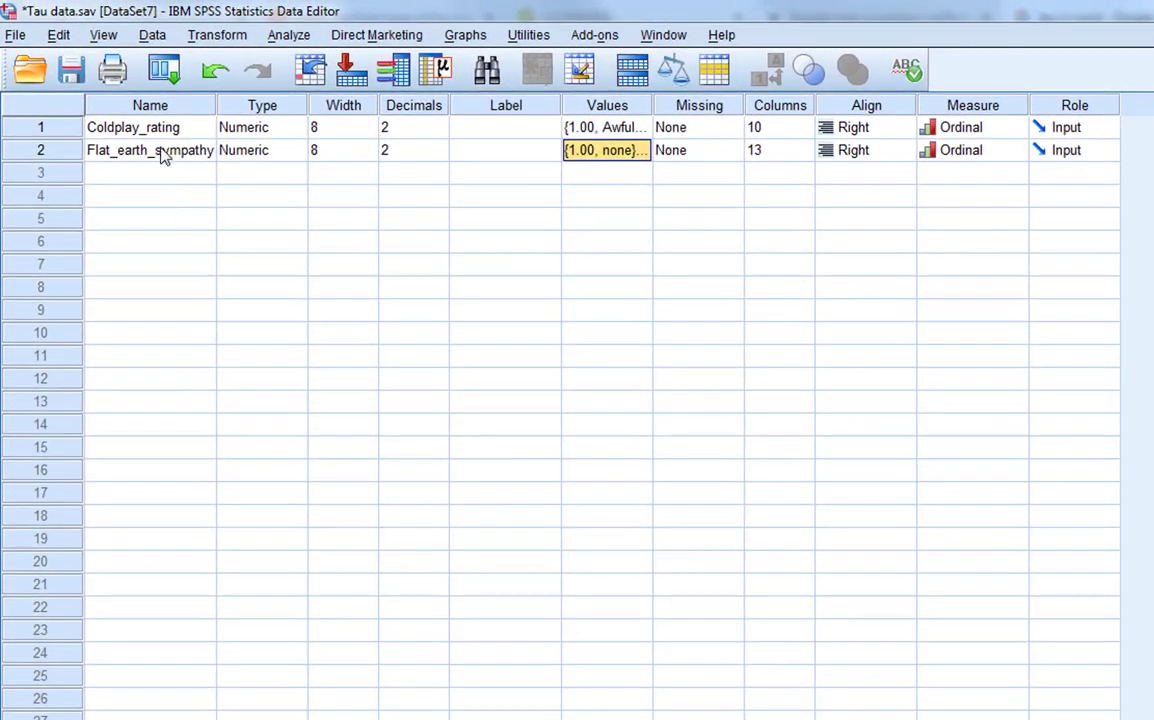
pyautogui.moveTo(970, 173)
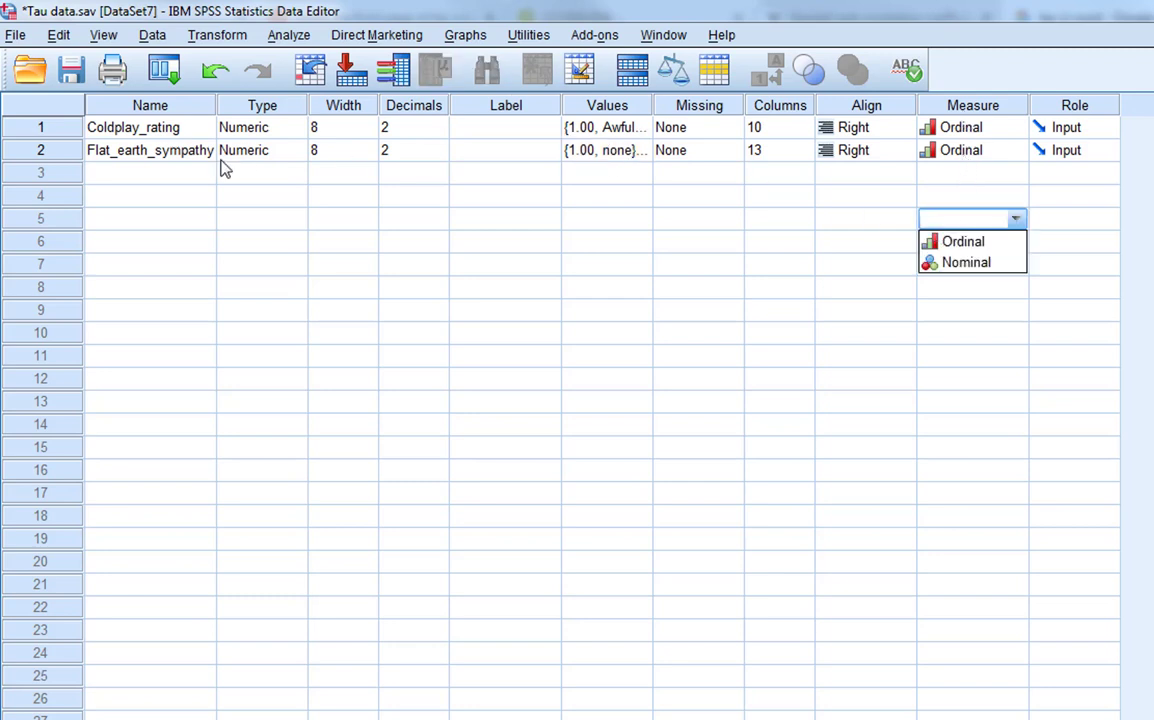
# Close the measurement level choices and bring up the Bivariate Correlations dialog
pyautogui.click(150, 127)
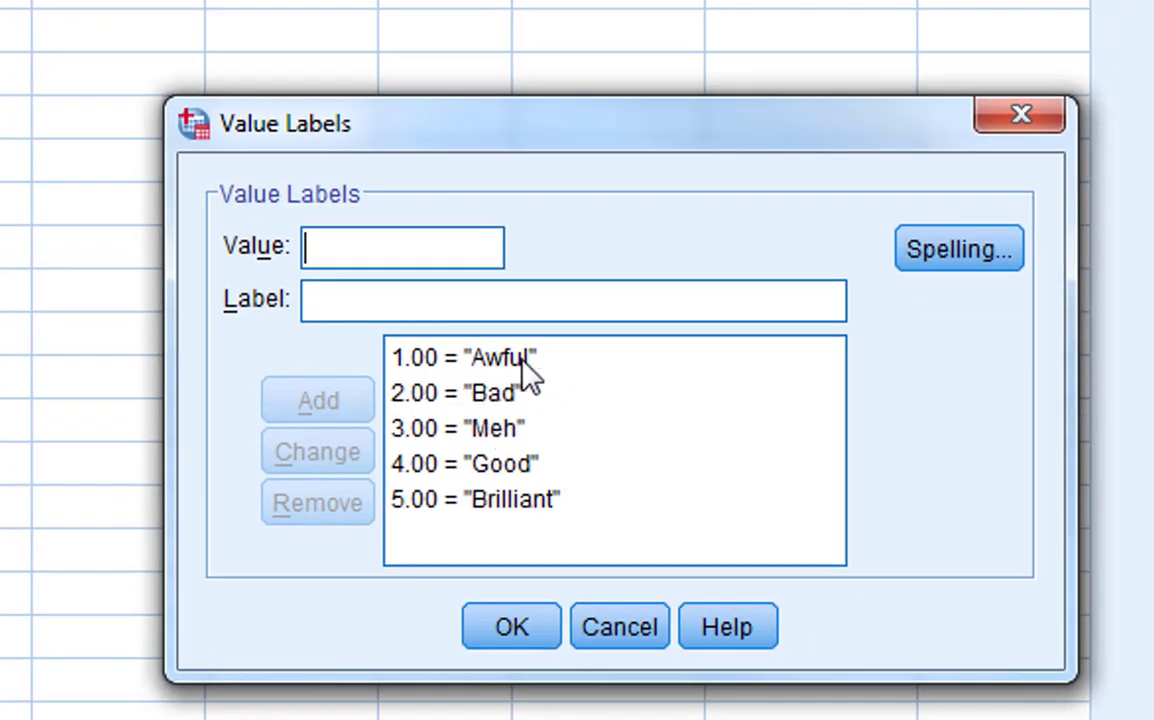
pyautogui.moveTo(522, 425)
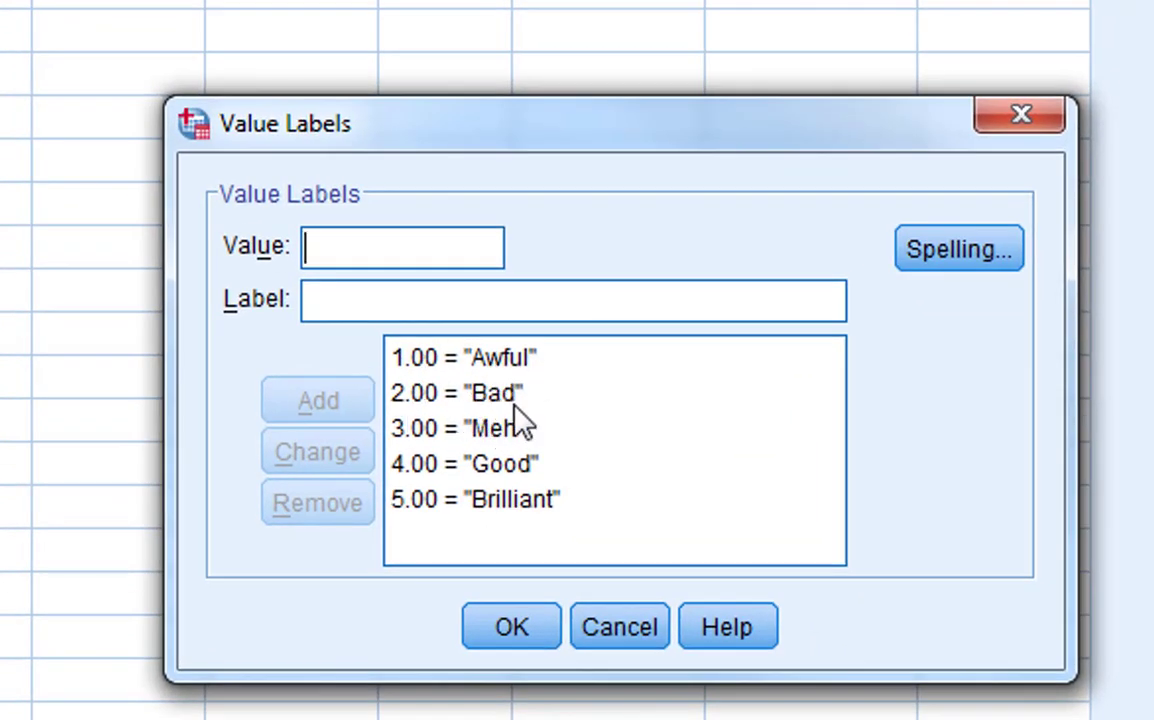
pyautogui.moveTo(405, 483)
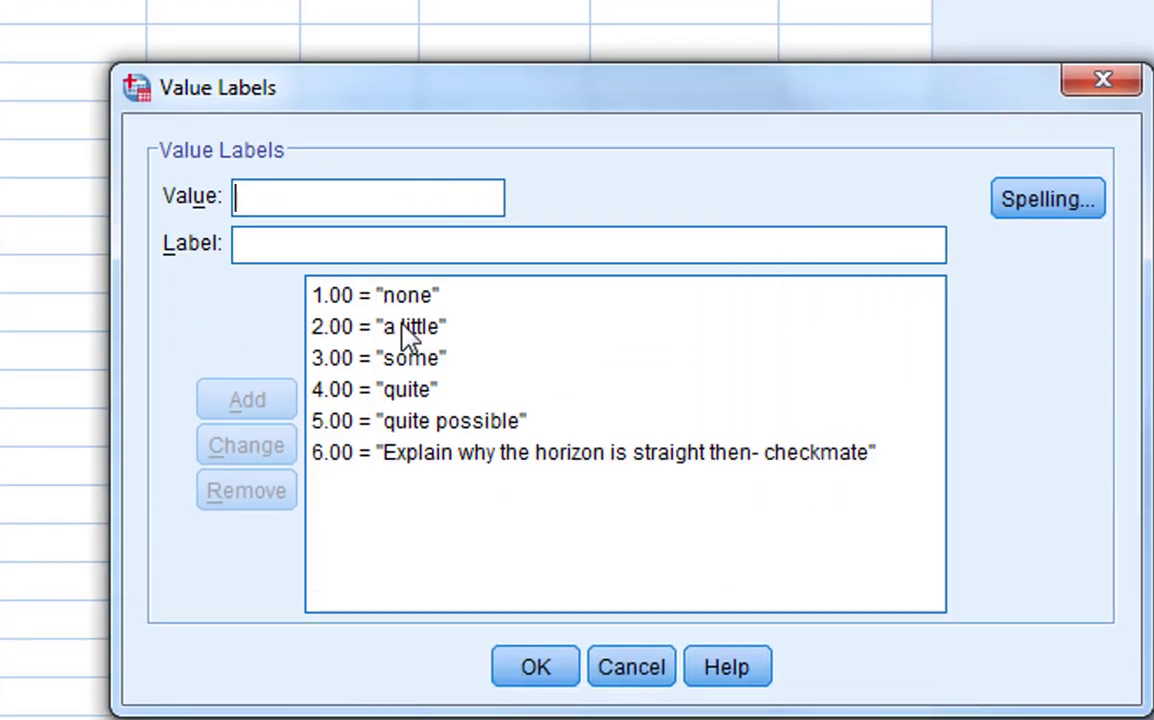
pyautogui.moveTo(407, 437)
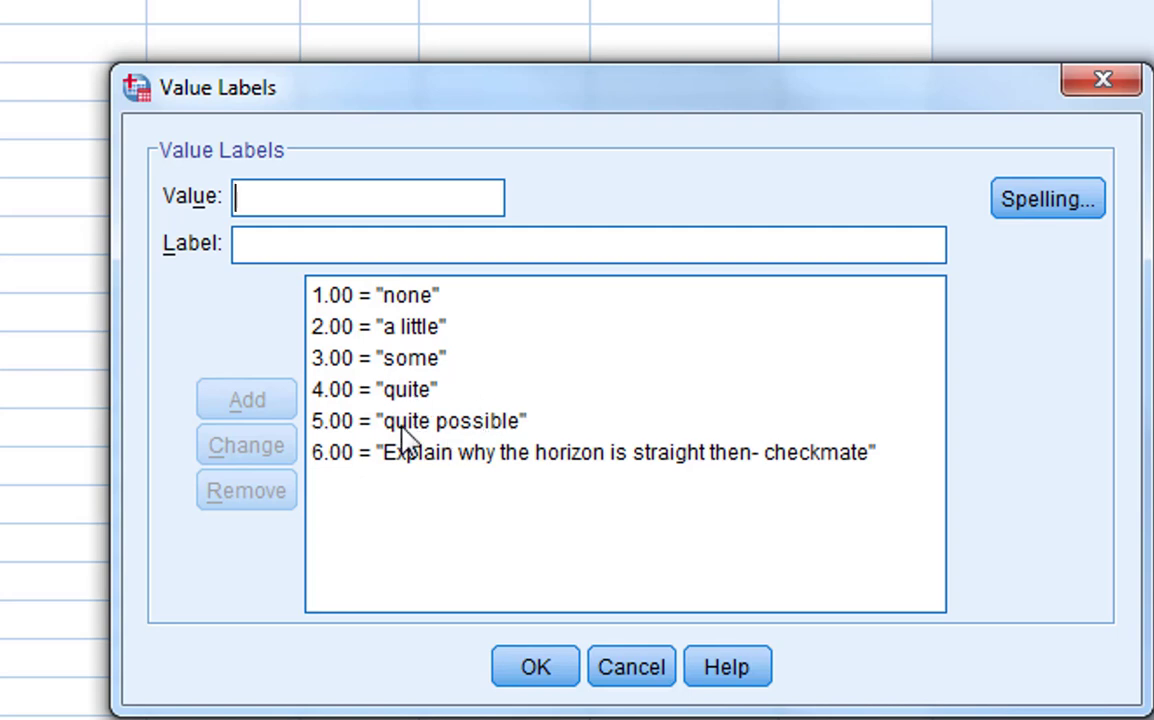
pyautogui.moveTo(416, 470)
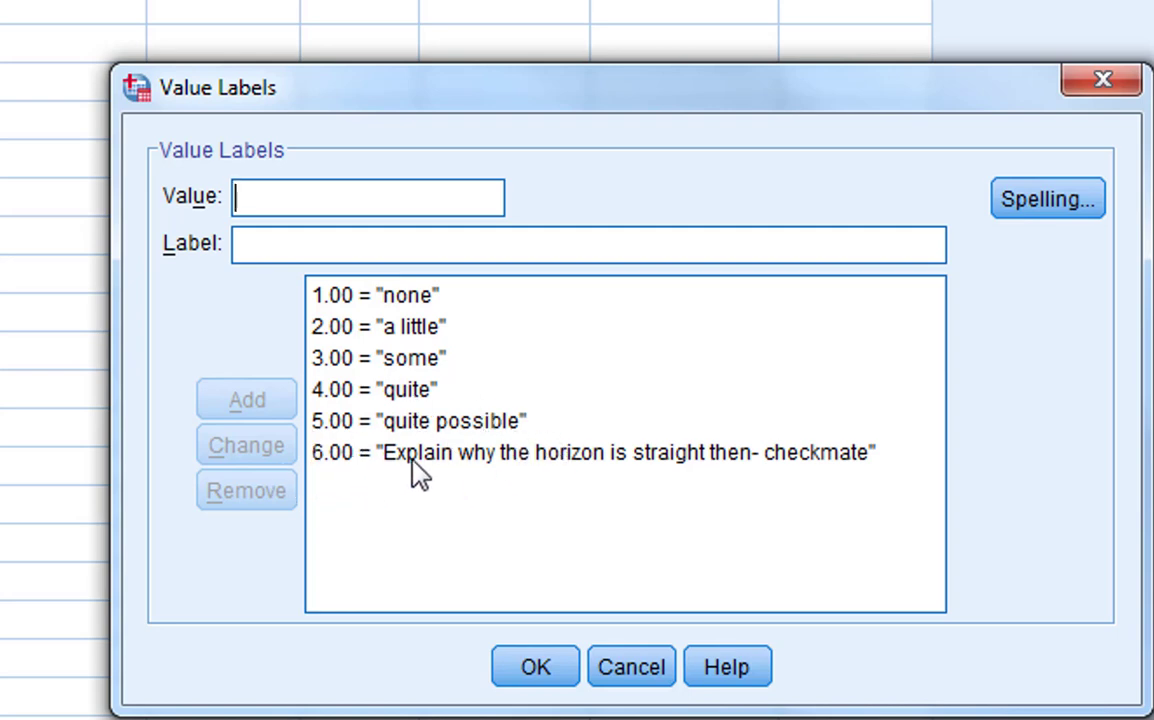
pyautogui.moveTo(1013, 483)
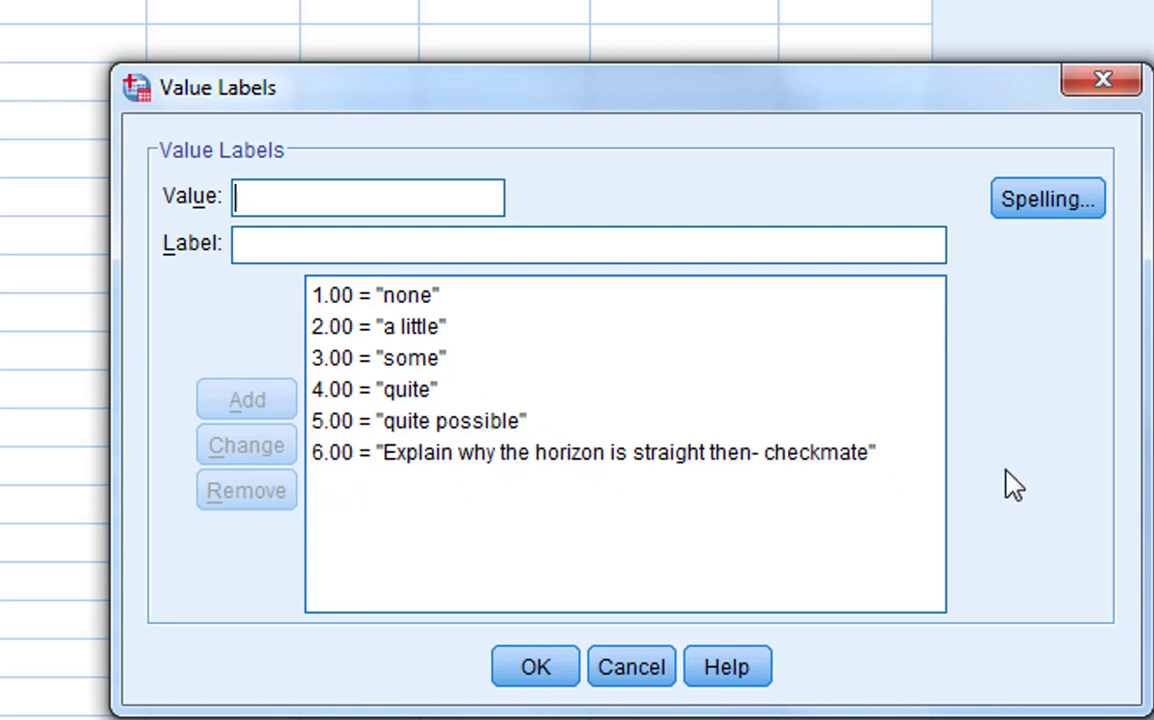
pyautogui.moveTo(383, 293)
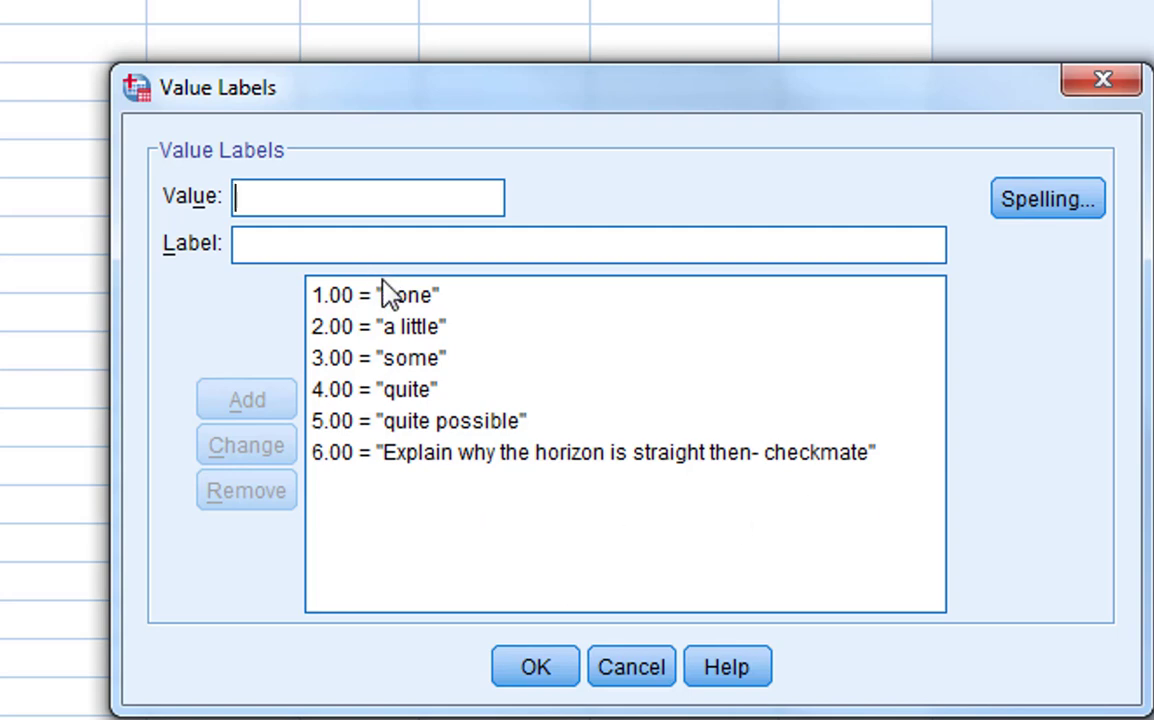
pyautogui.moveTo(372, 503)
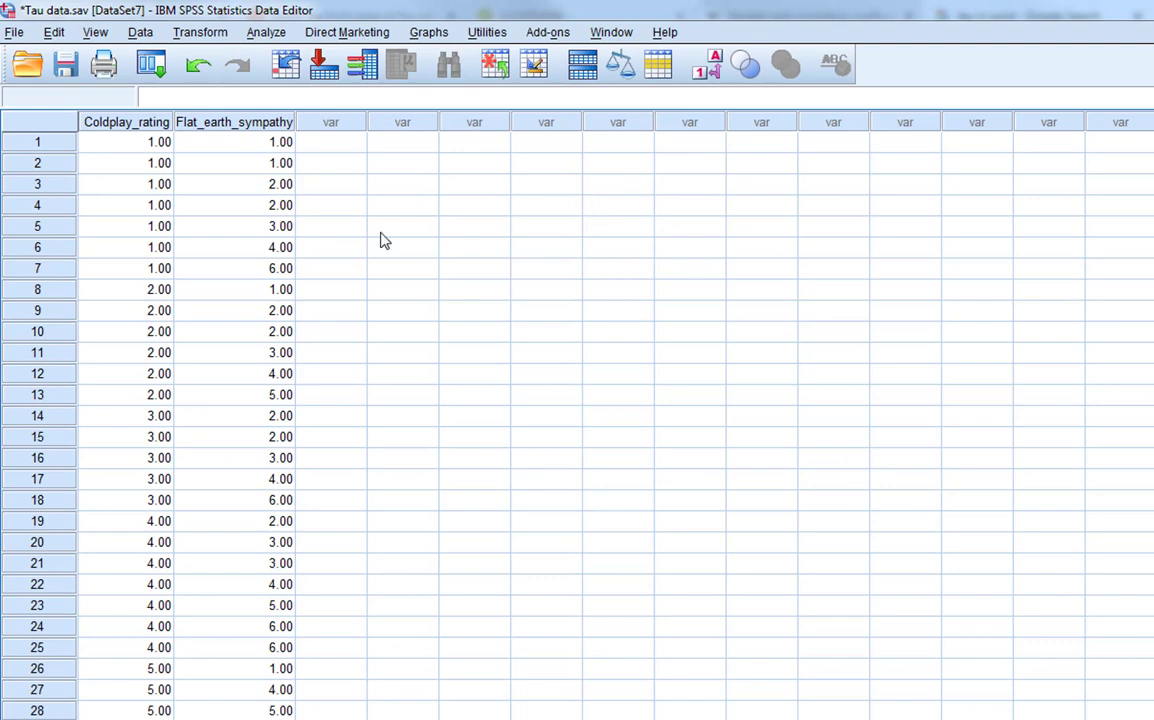
pyautogui.moveTo(88, 363)
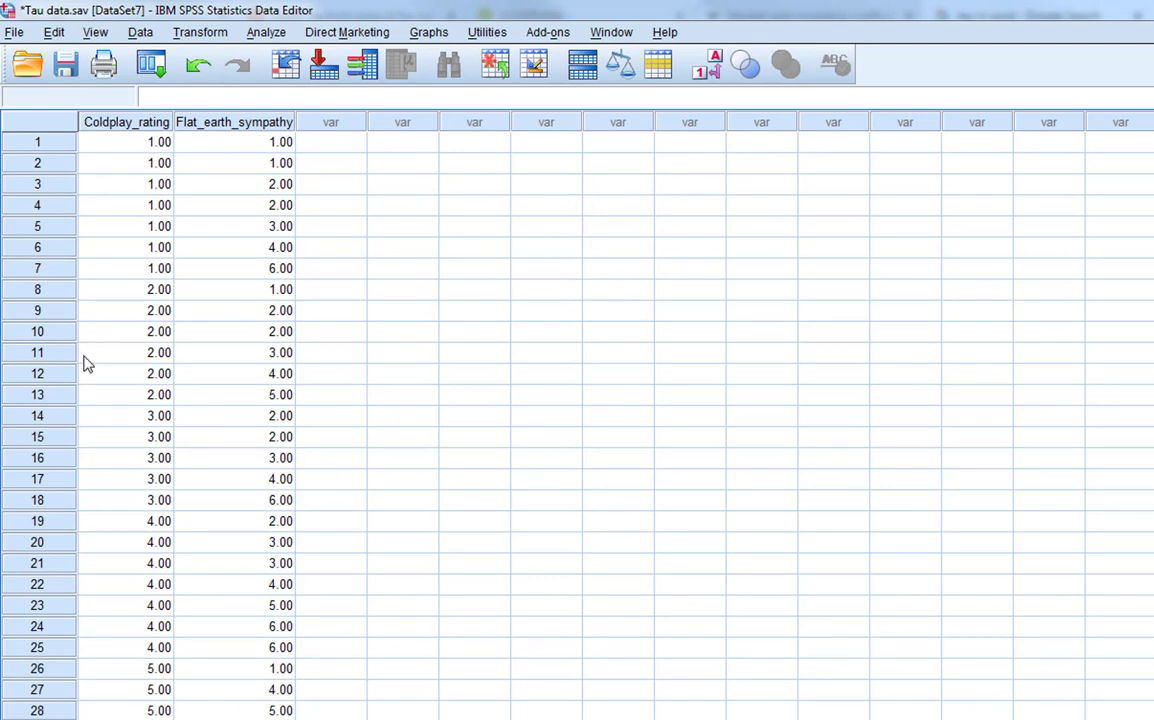
pyautogui.click(266, 32)
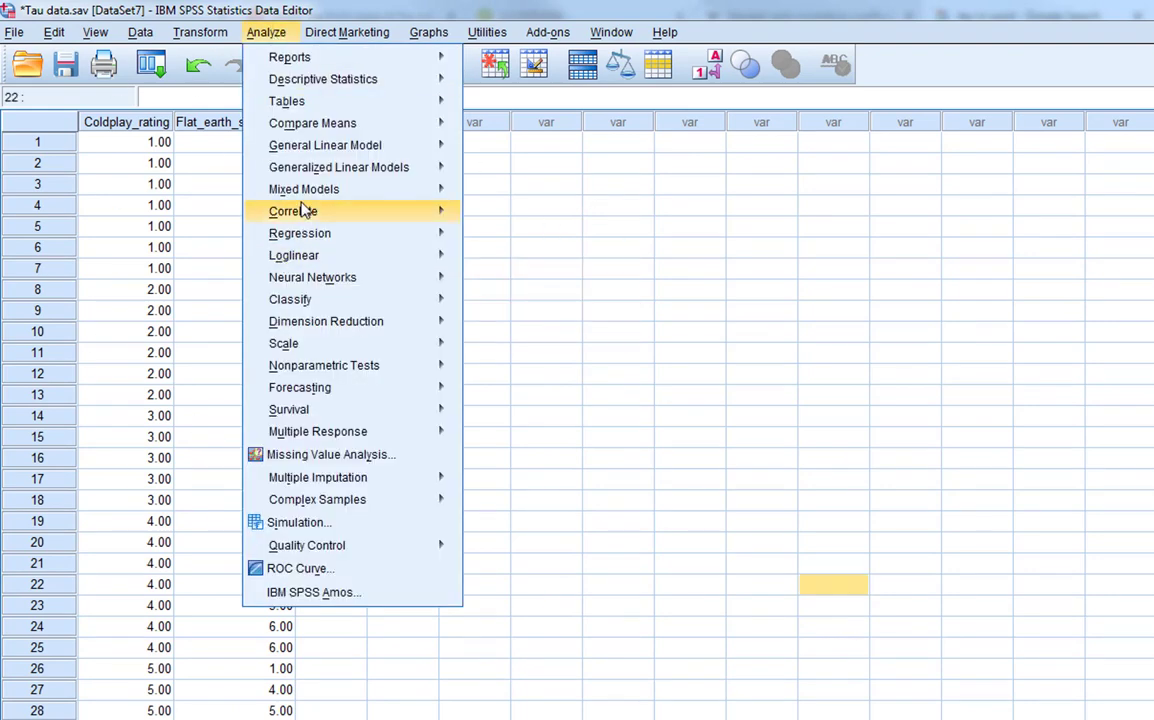
pyautogui.click(293, 210)
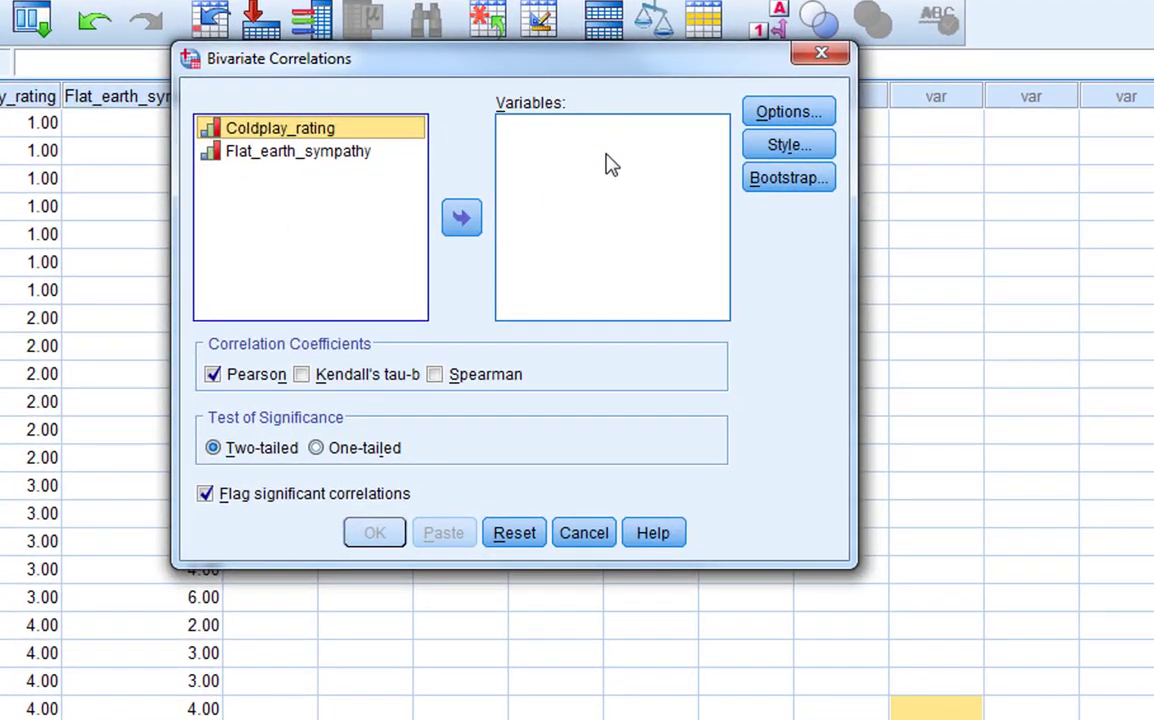
# Correlate Coldplay_rating with Flat_earth_sympathy using Kendall's tau-b in place of Pearson
pyautogui.click(298, 150)
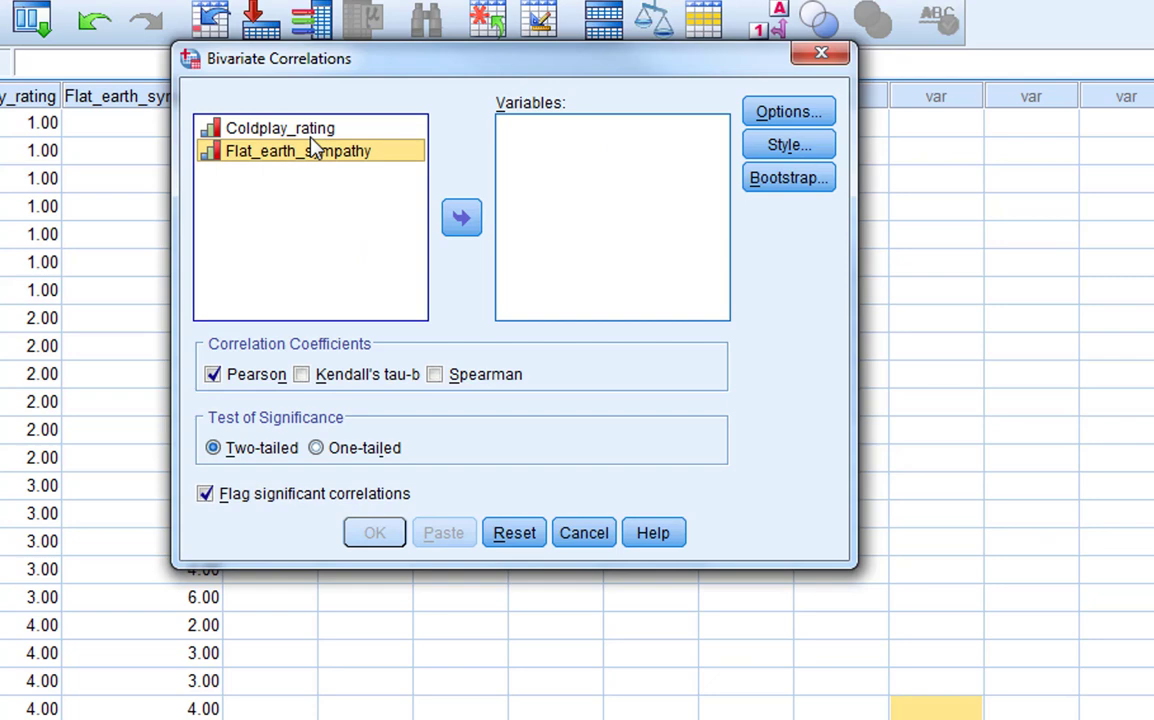
pyautogui.click(461, 217)
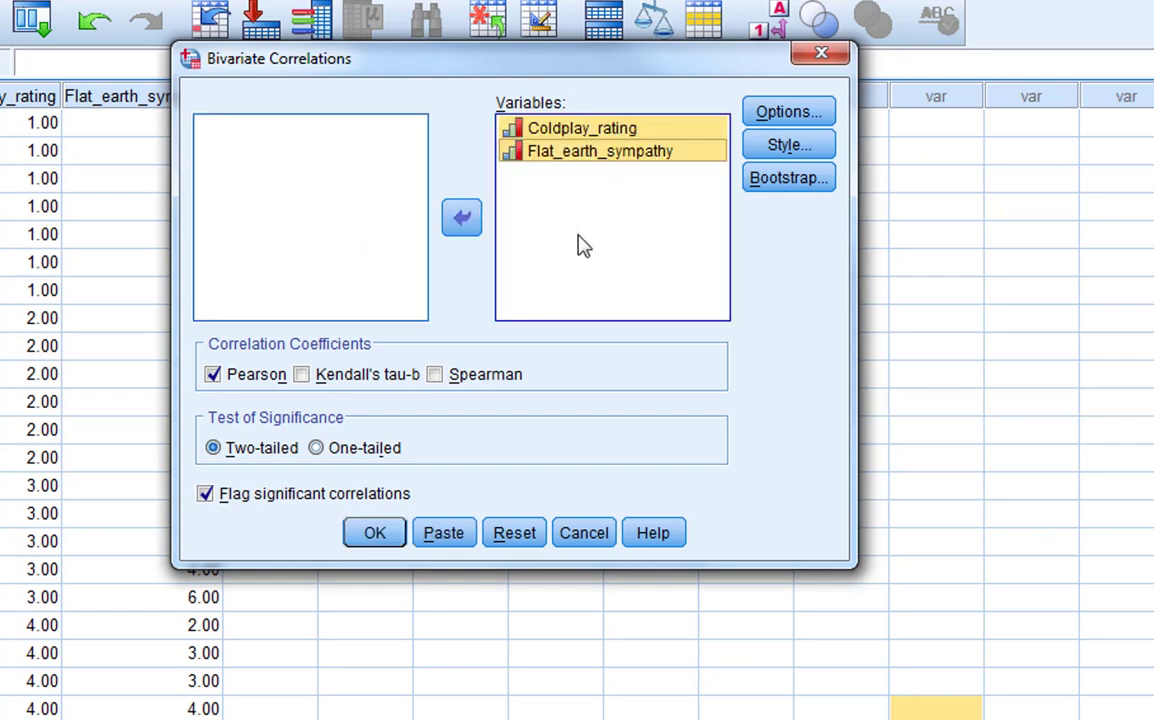
pyautogui.moveTo(611, 385)
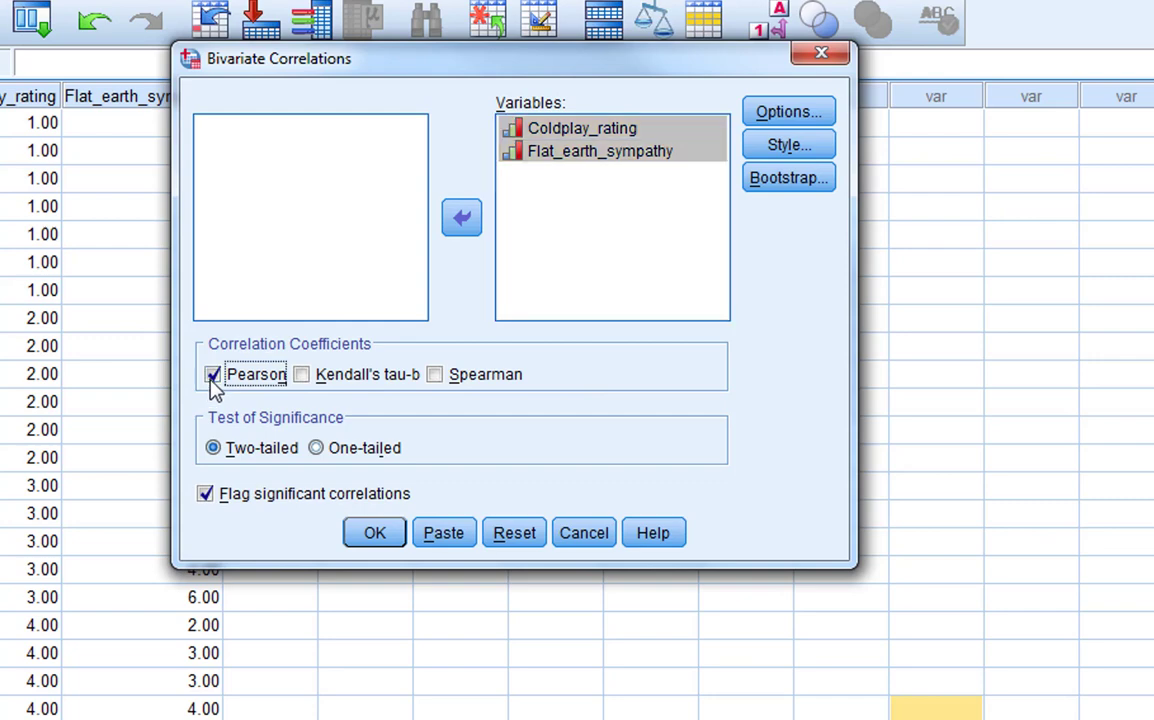
pyautogui.click(302, 374)
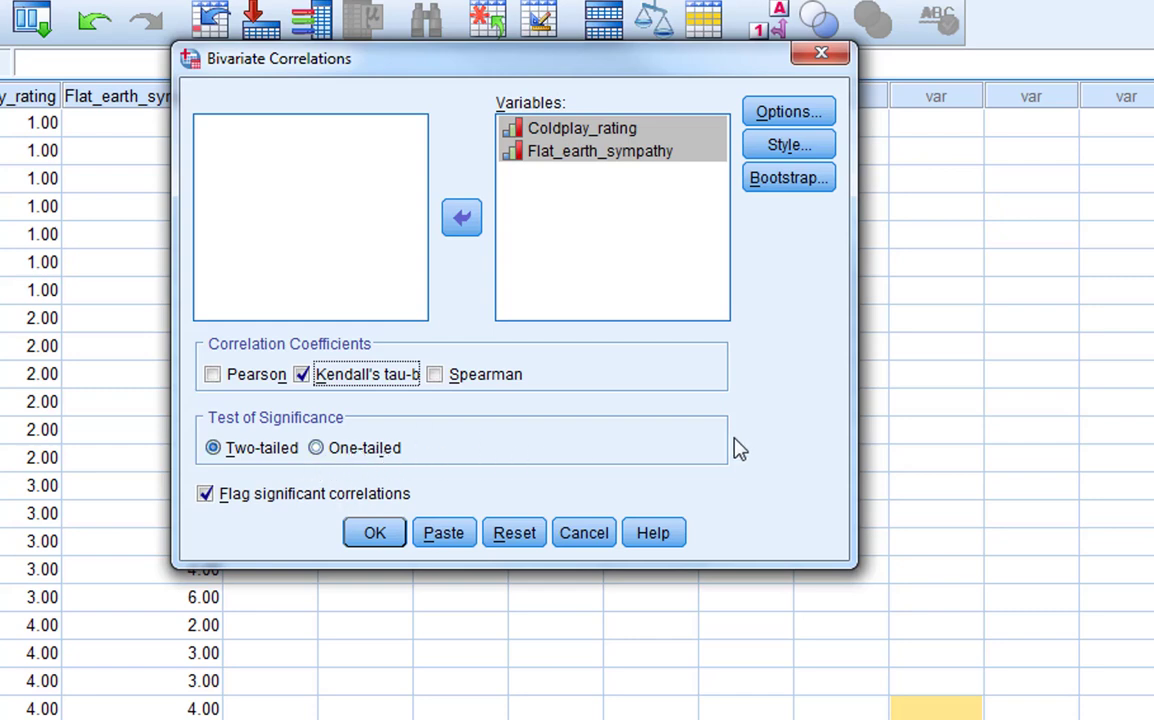
pyautogui.moveTo(278, 455)
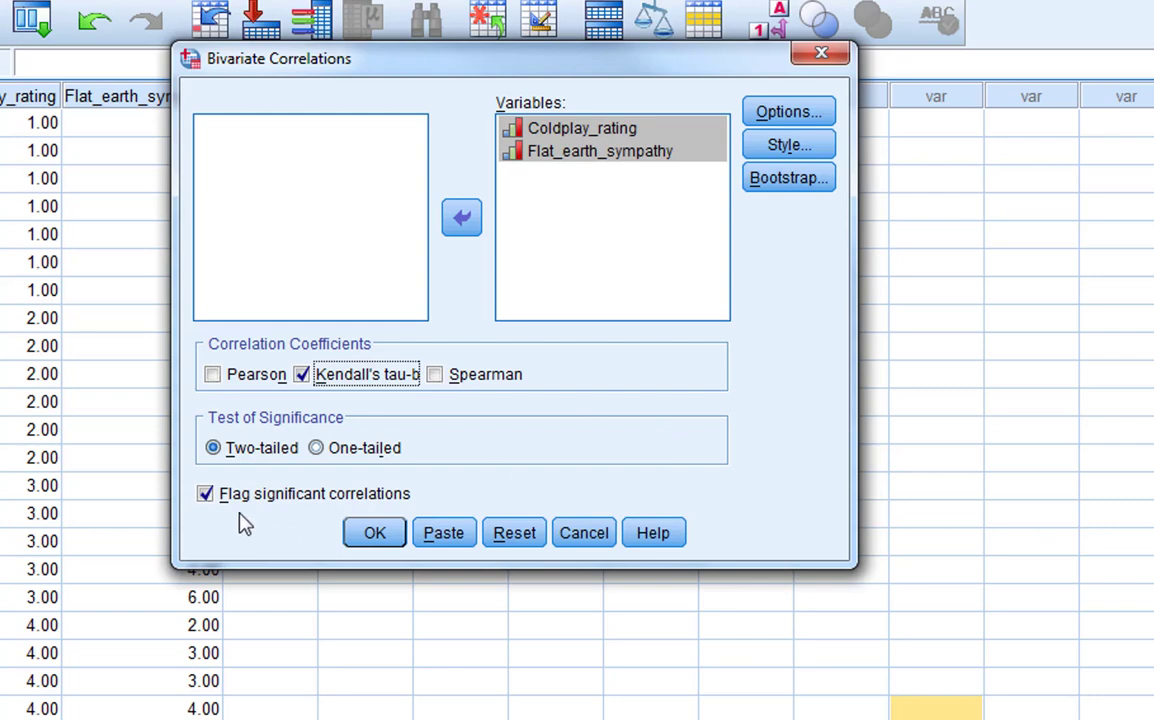
pyautogui.moveTo(583, 430)
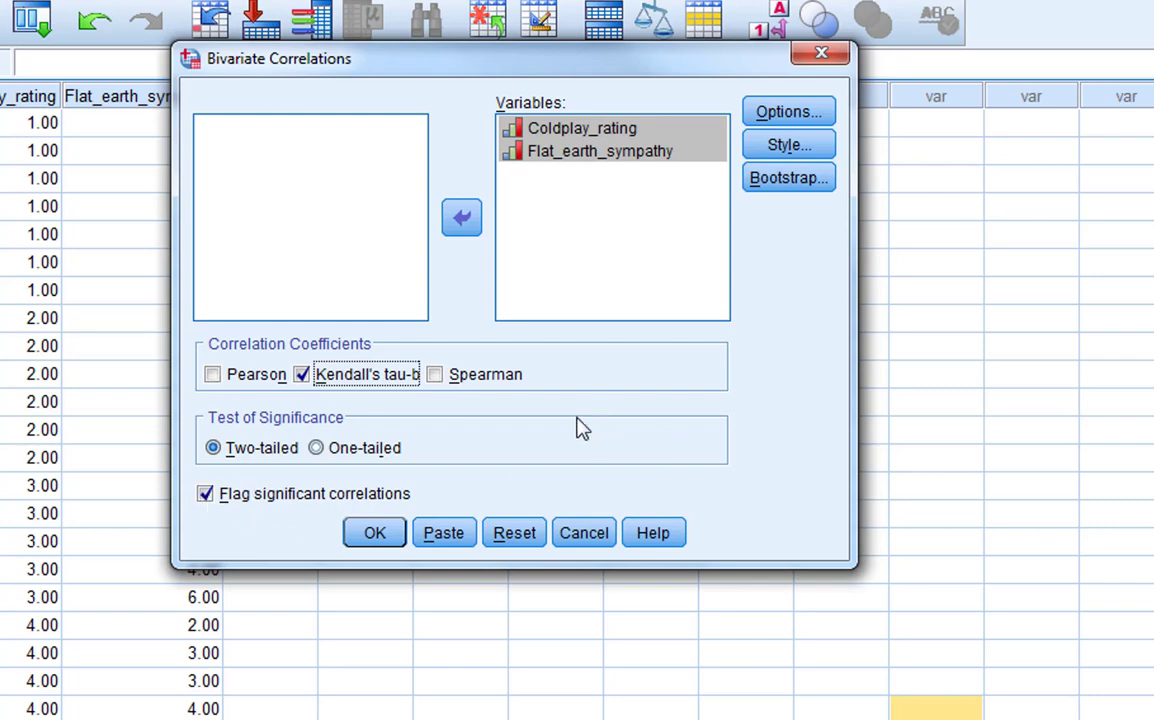
pyautogui.moveTo(583, 270)
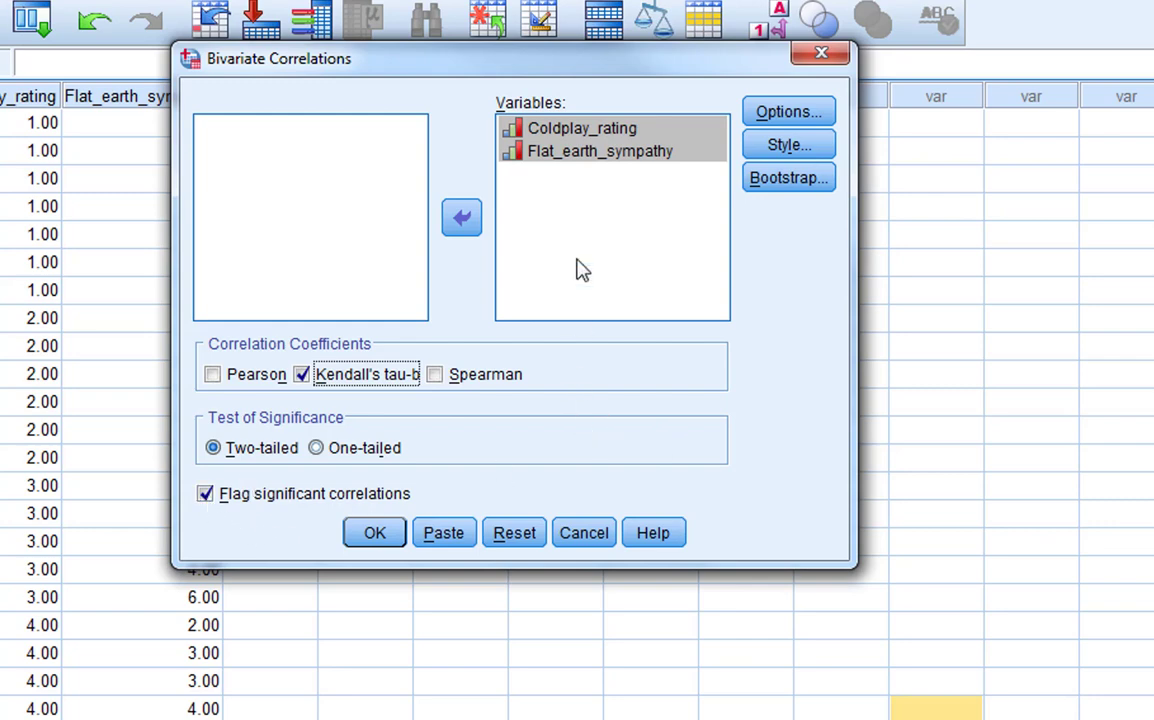
pyautogui.moveTo(375, 532)
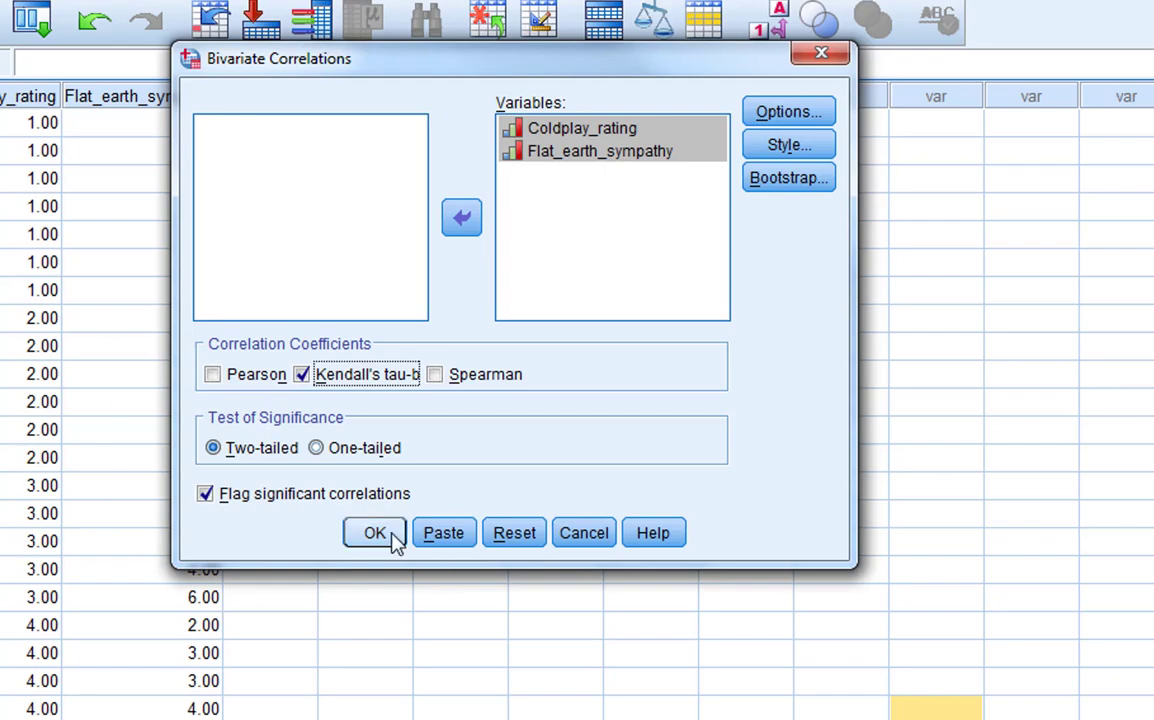
pyautogui.click(374, 532)
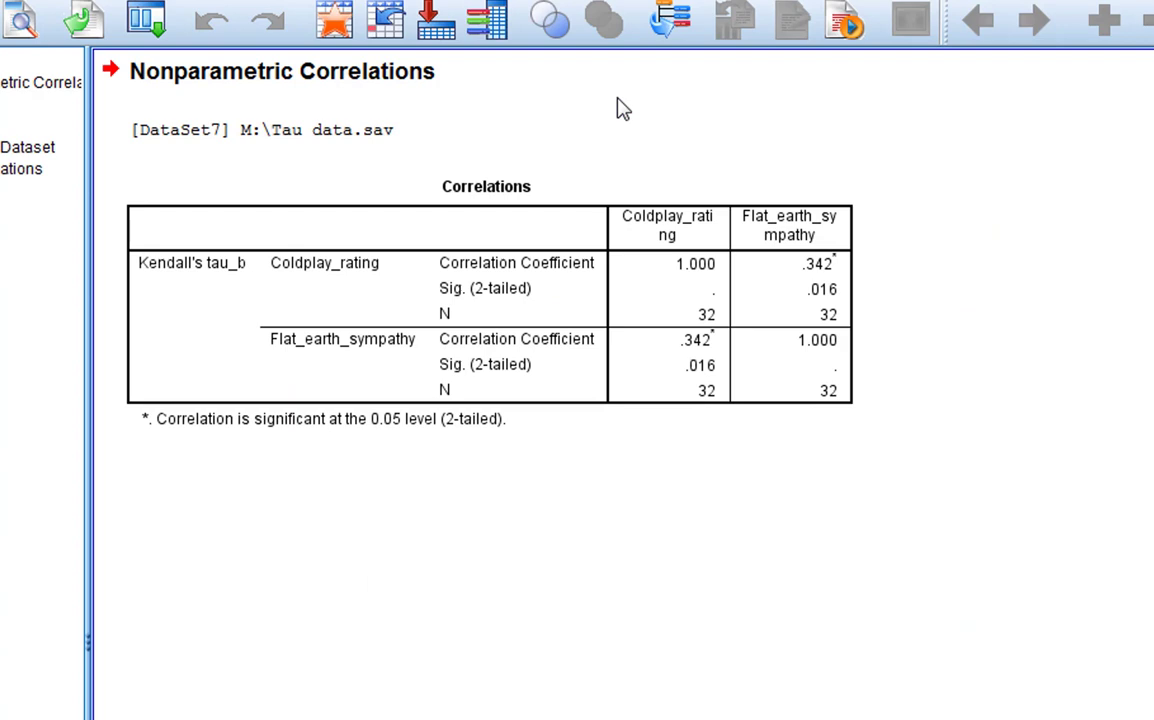
pyautogui.moveTo(491, 615)
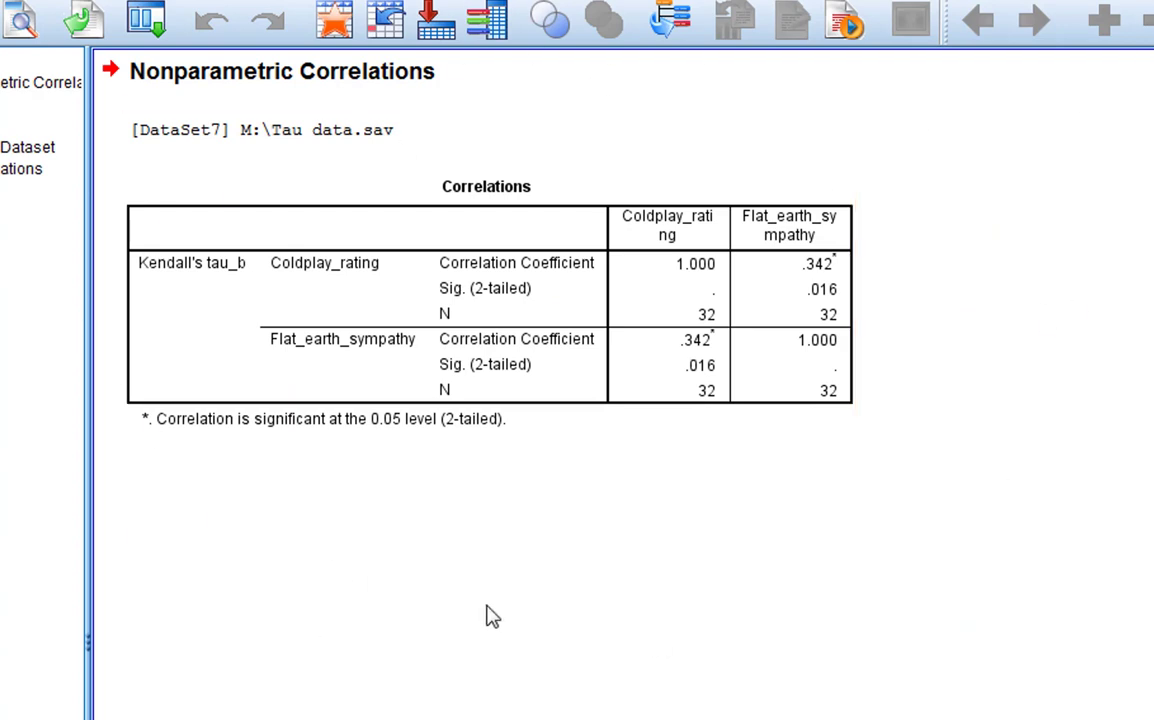
pyautogui.moveTo(938, 291)
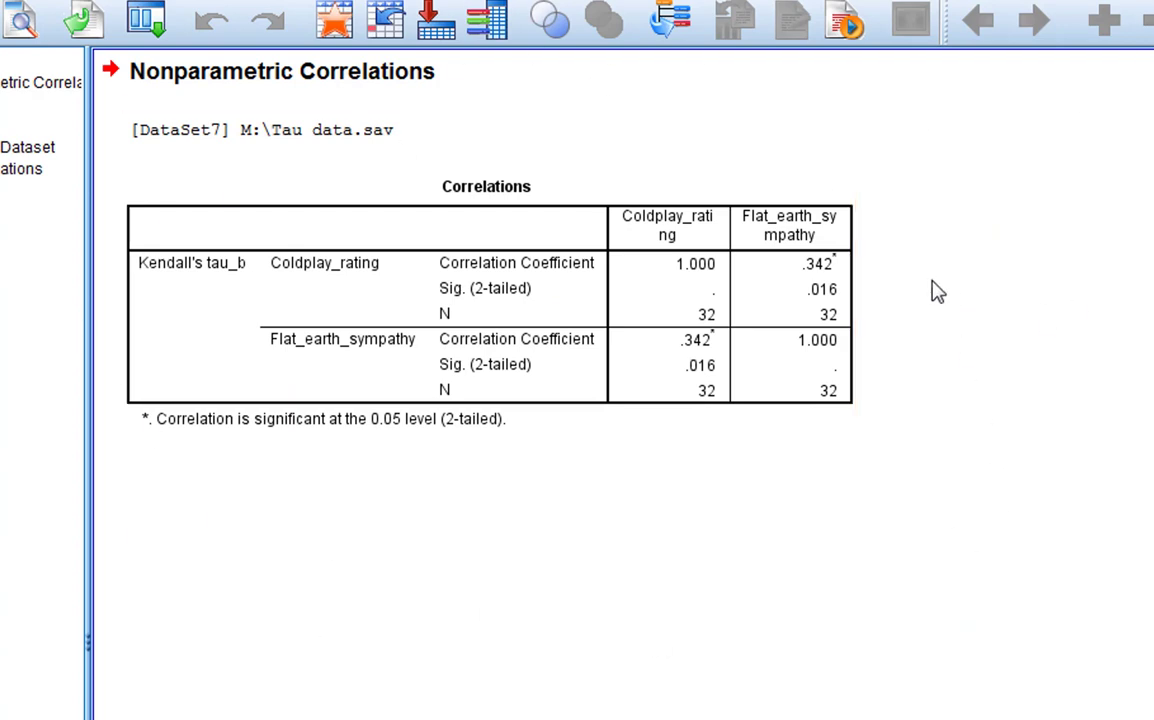
pyautogui.click(740, 350)
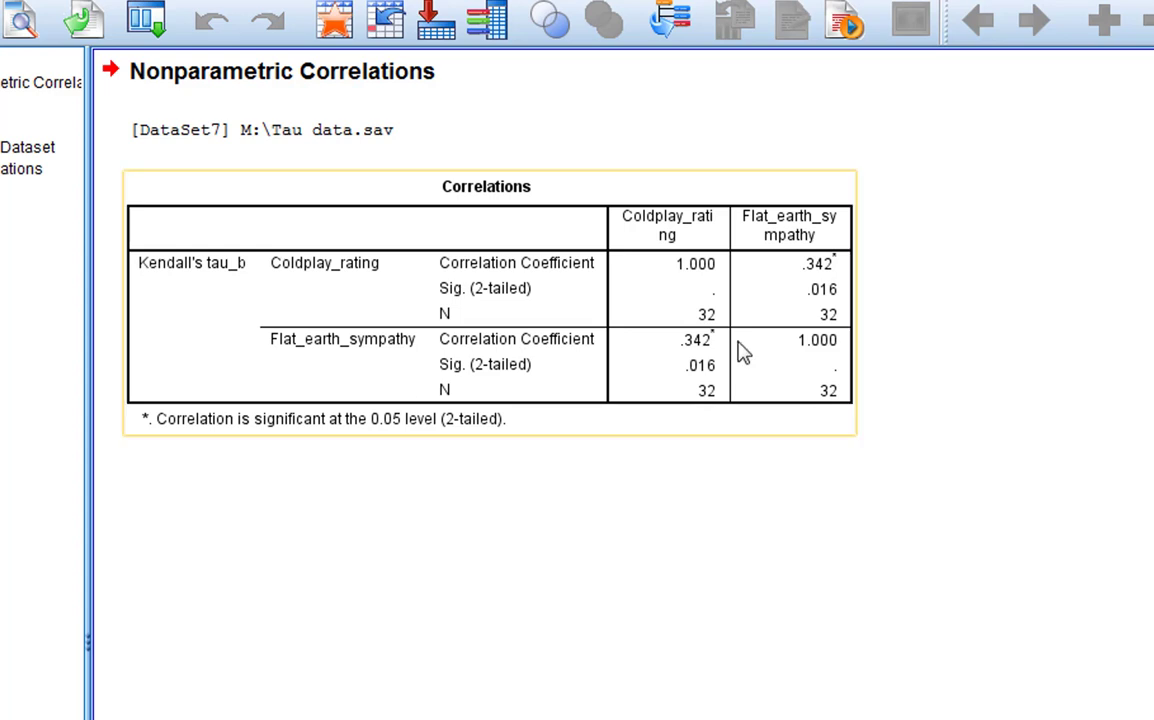
pyautogui.moveTo(598, 228)
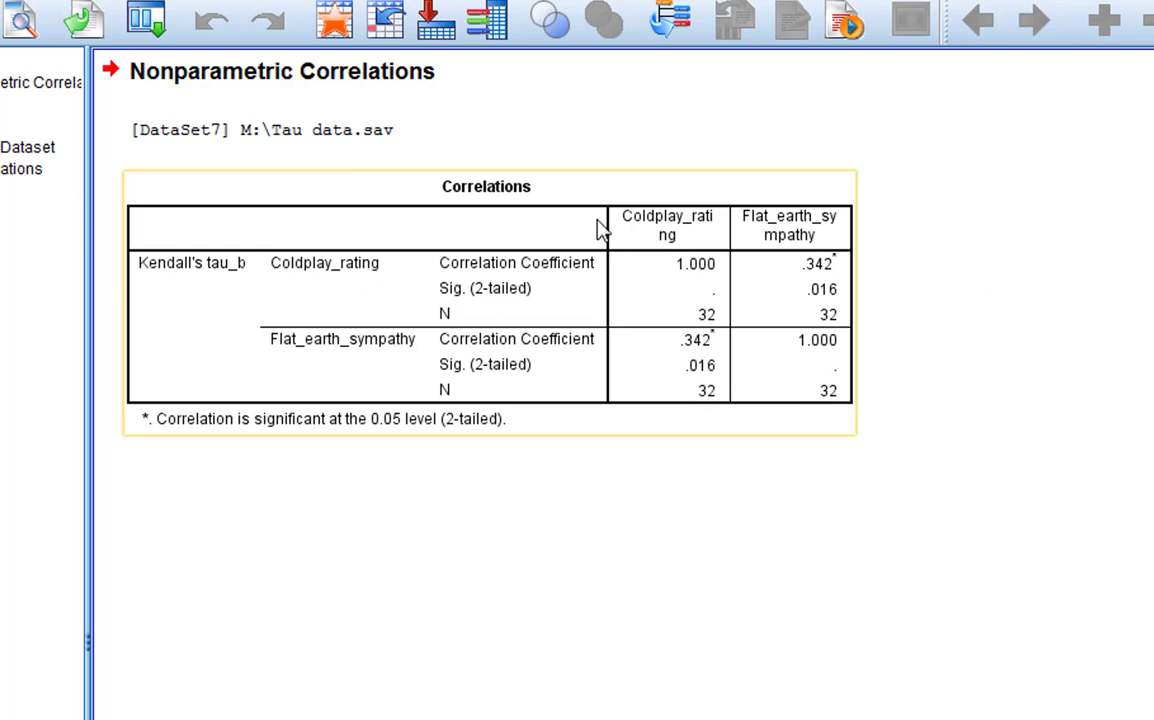
pyautogui.moveTo(862, 230)
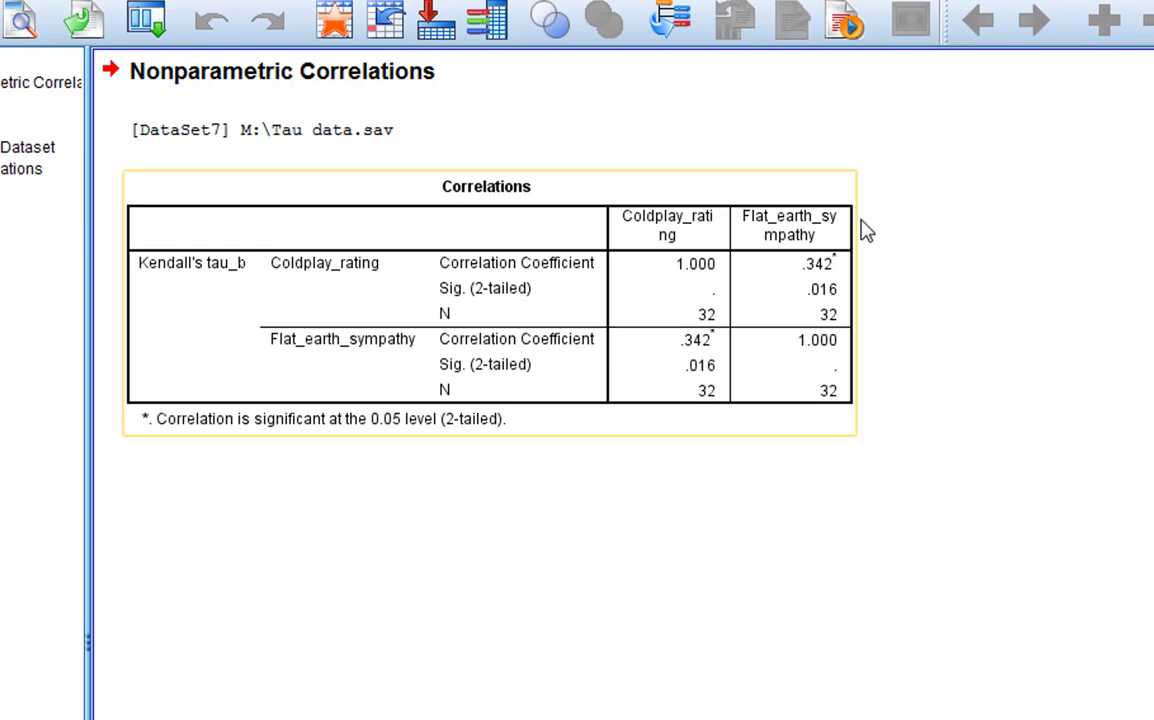
pyautogui.moveTo(343, 287)
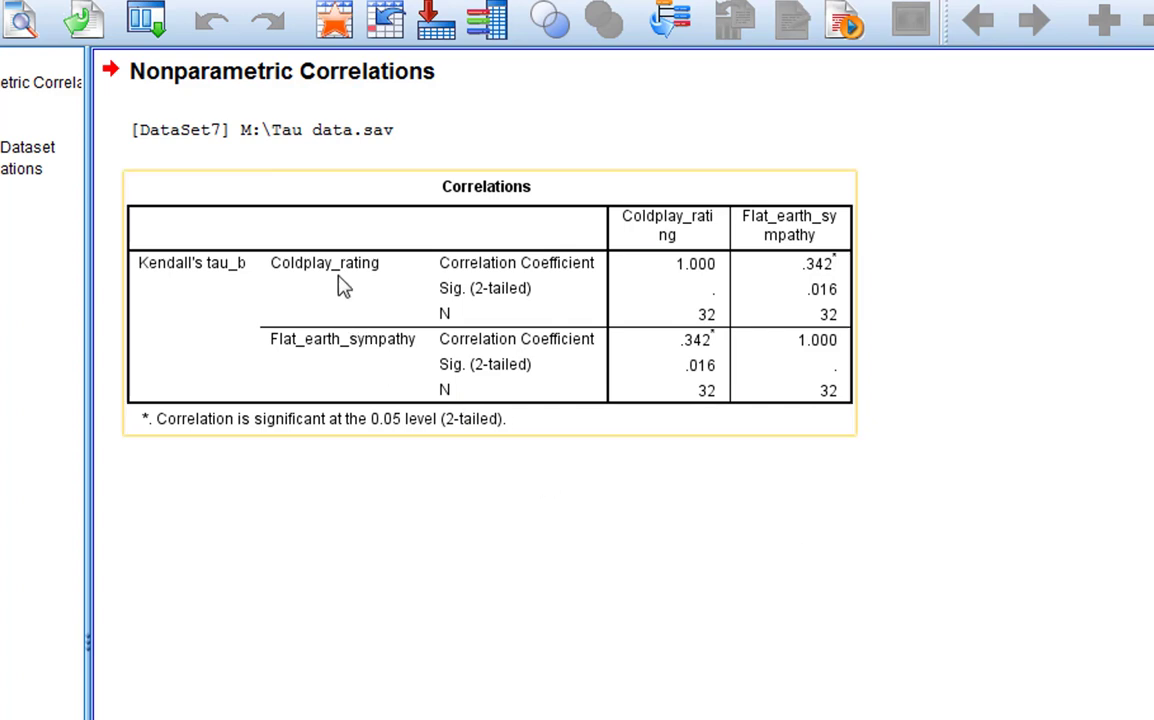
pyautogui.moveTo(394, 375)
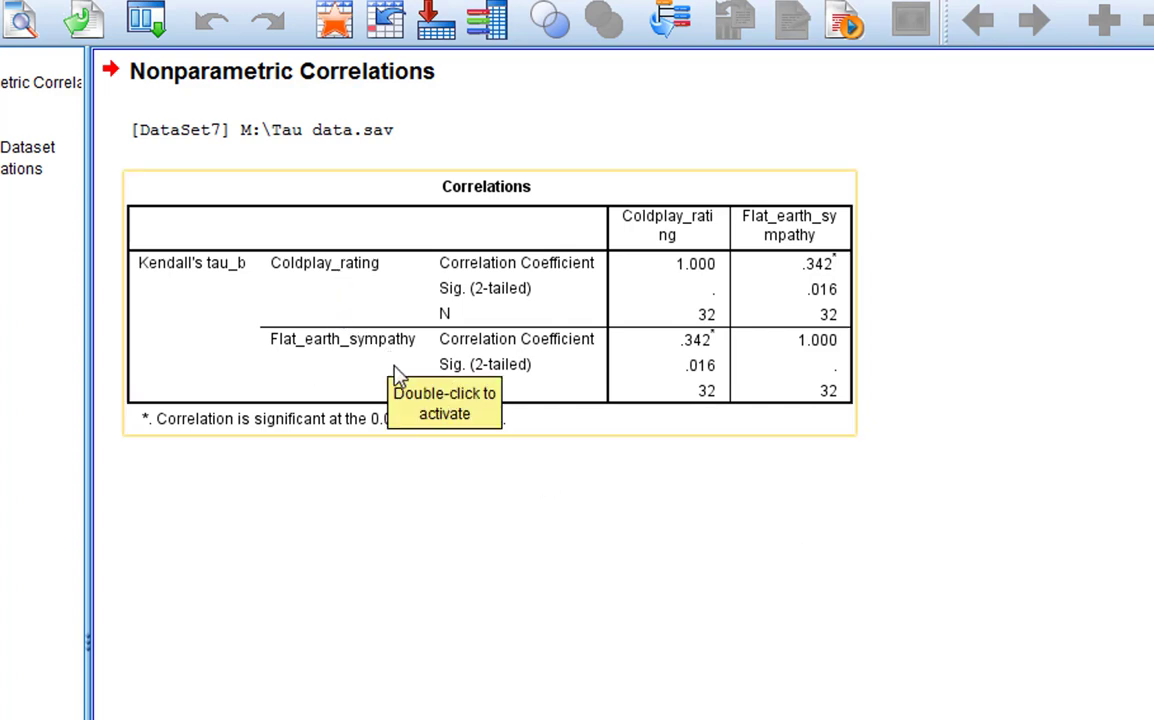
pyautogui.moveTo(938, 362)
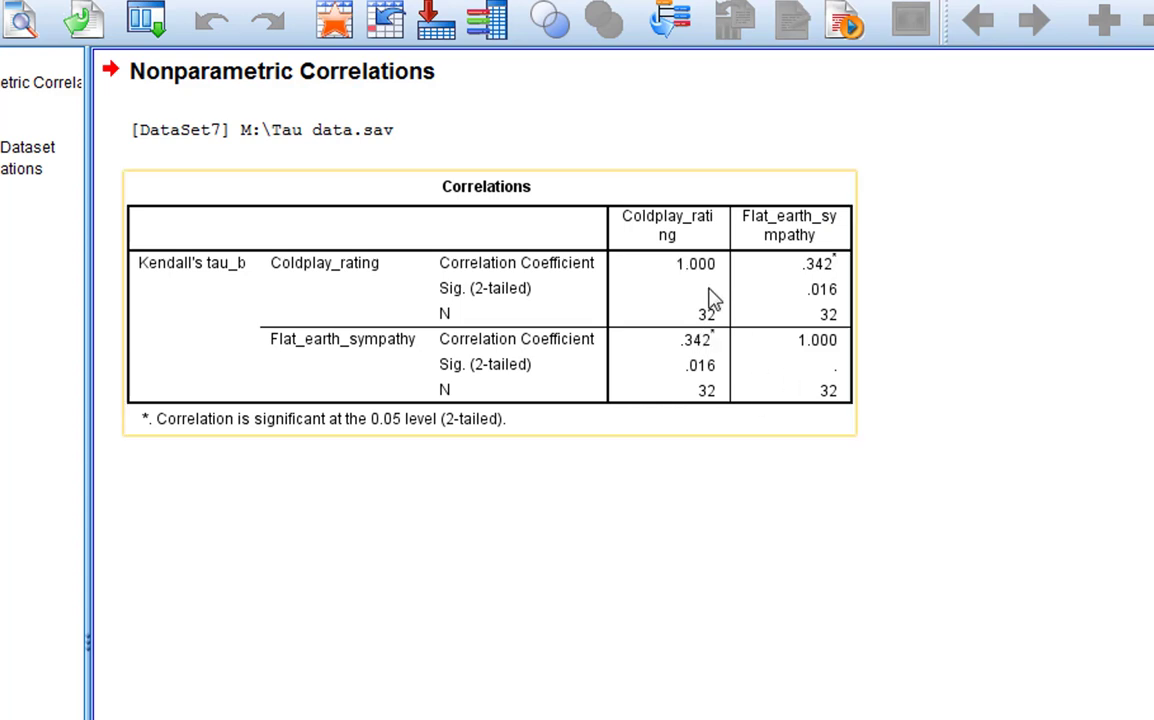
pyautogui.moveTo(270, 277)
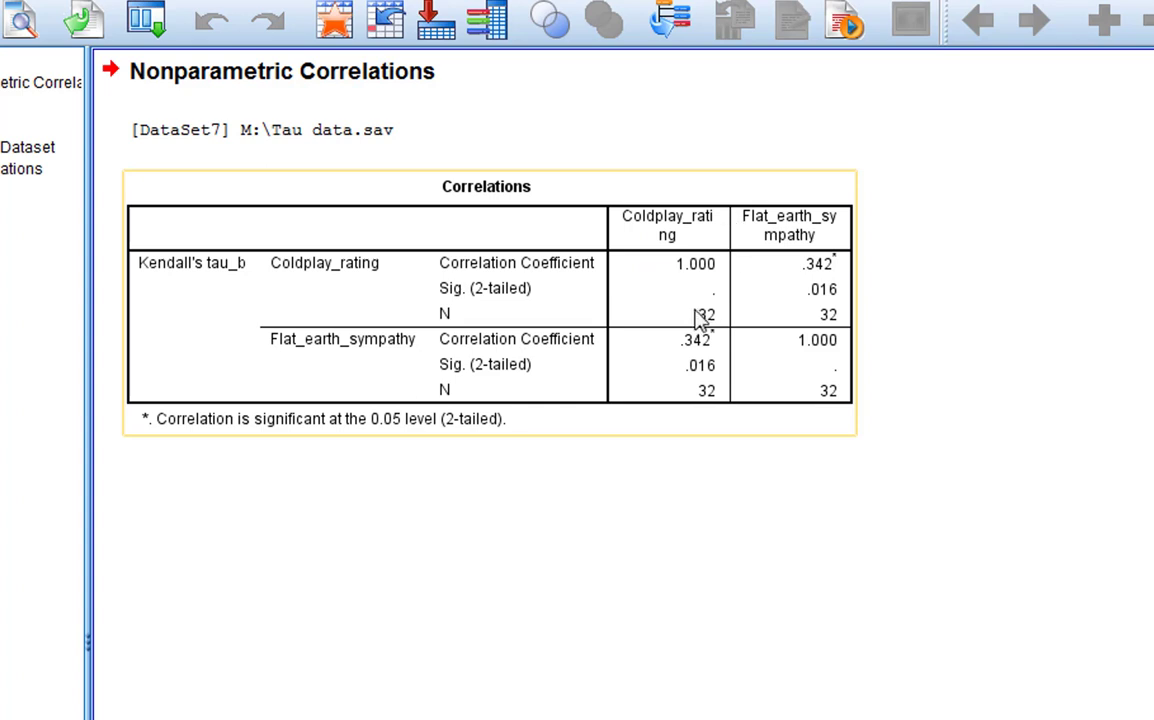
pyautogui.moveTo(728, 296)
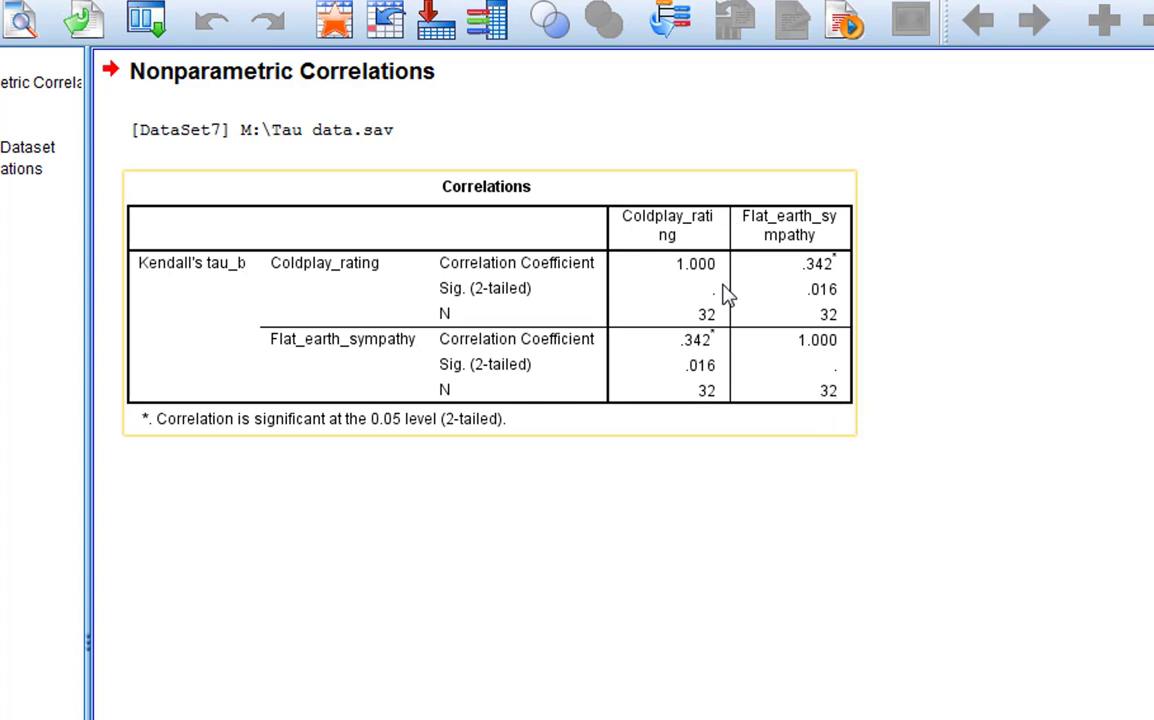
pyautogui.moveTo(690, 396)
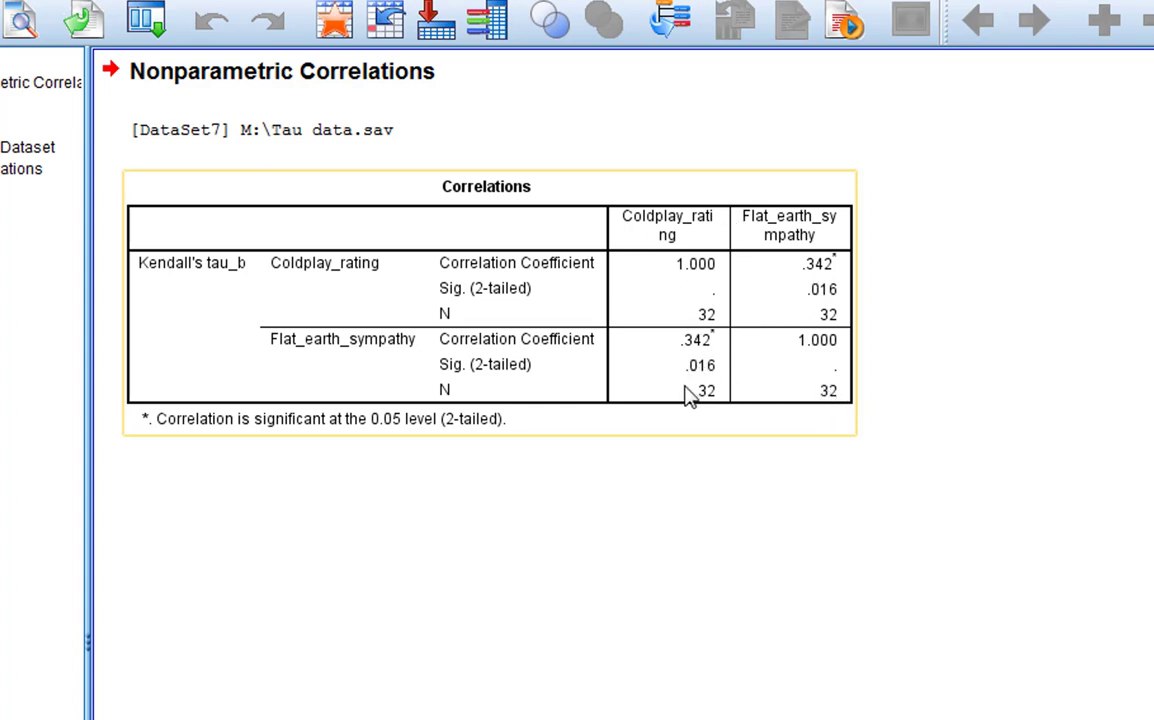
pyautogui.moveTo(770, 332)
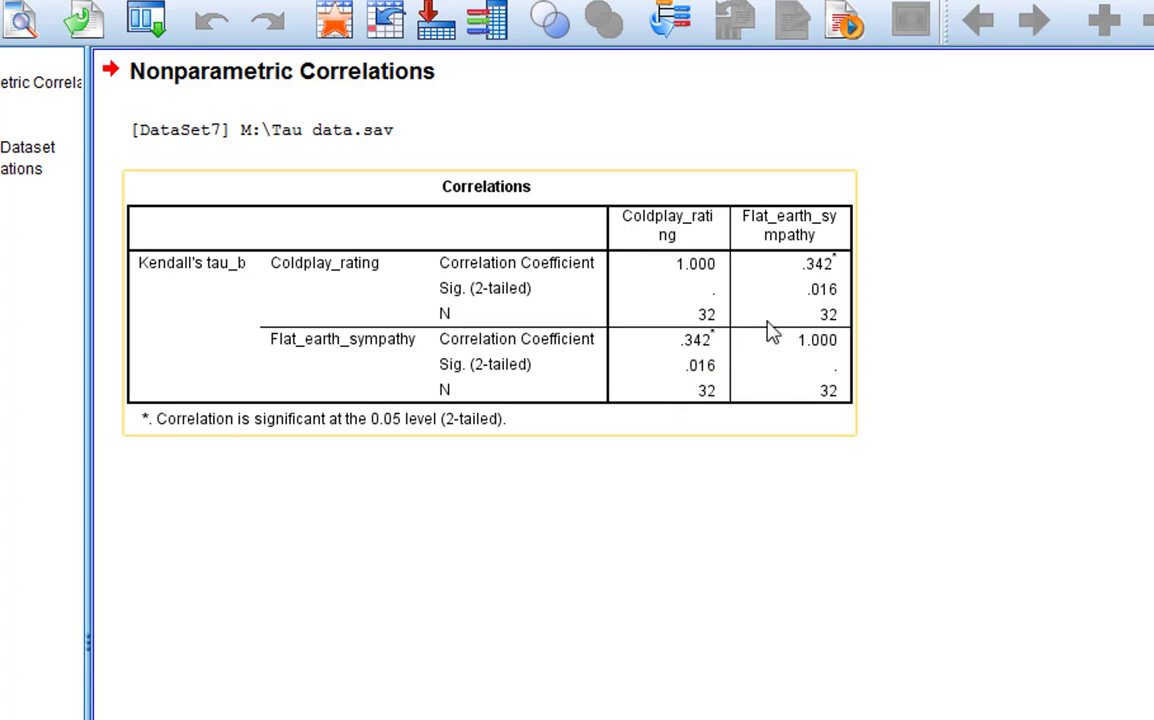
pyautogui.moveTo(670, 222)
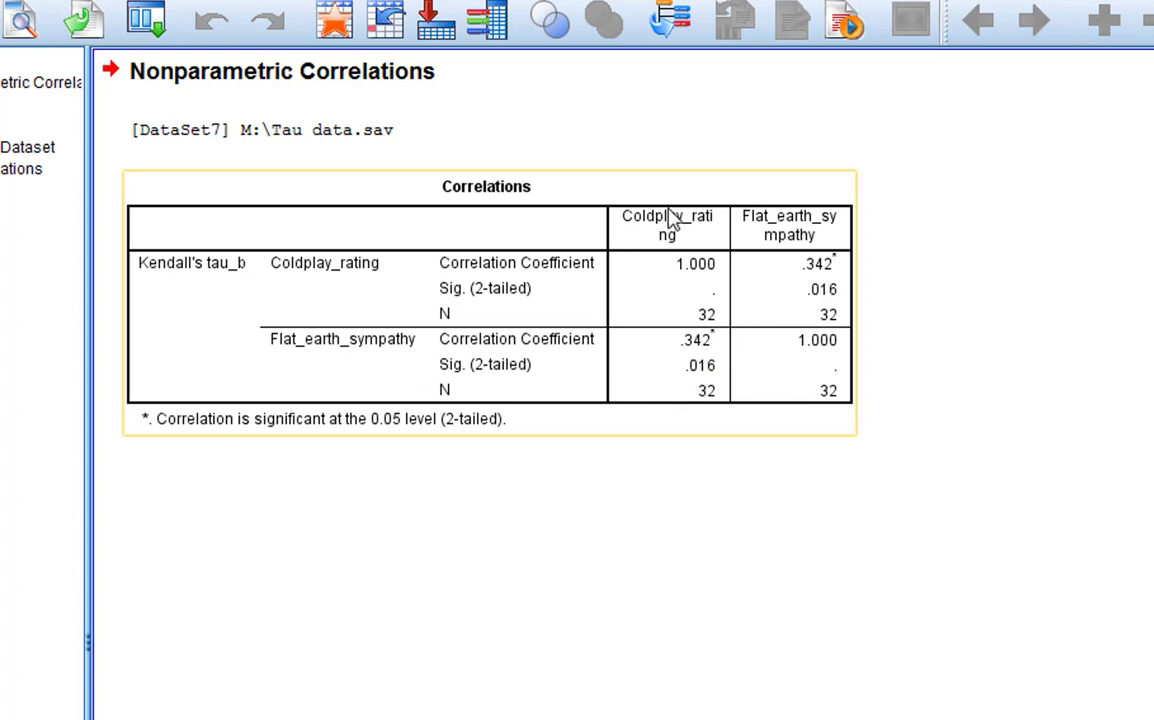
pyautogui.moveTo(828, 281)
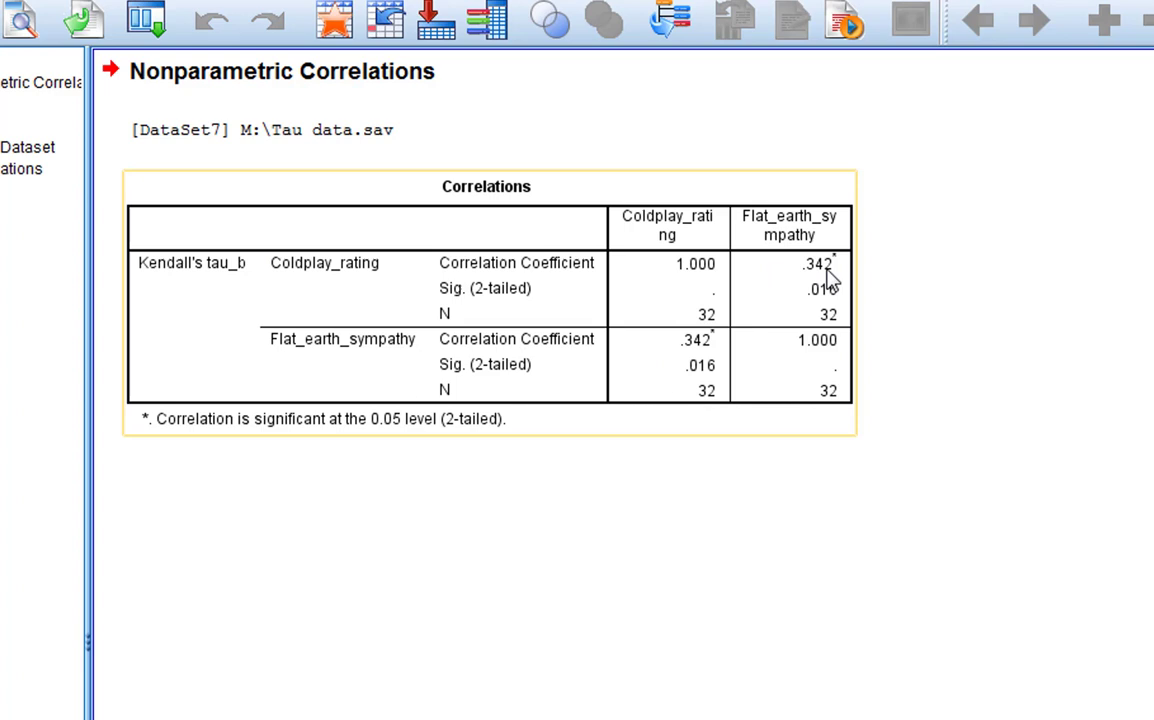
pyautogui.moveTo(805, 302)
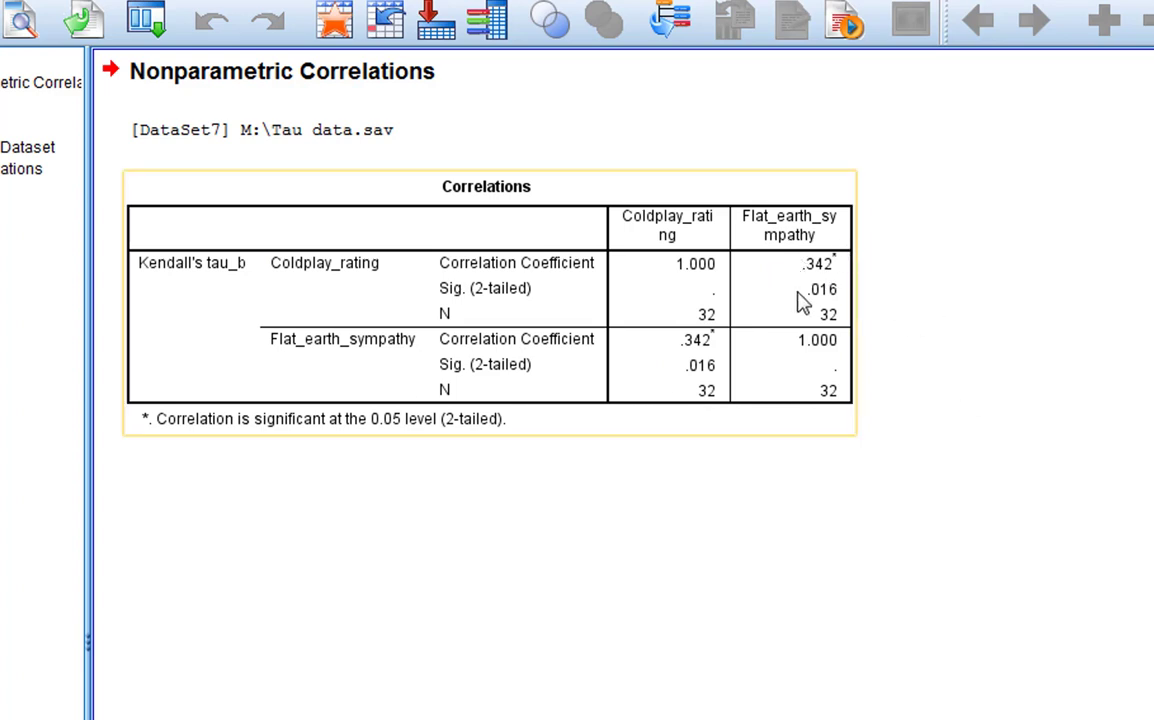
pyautogui.moveTo(749, 329)
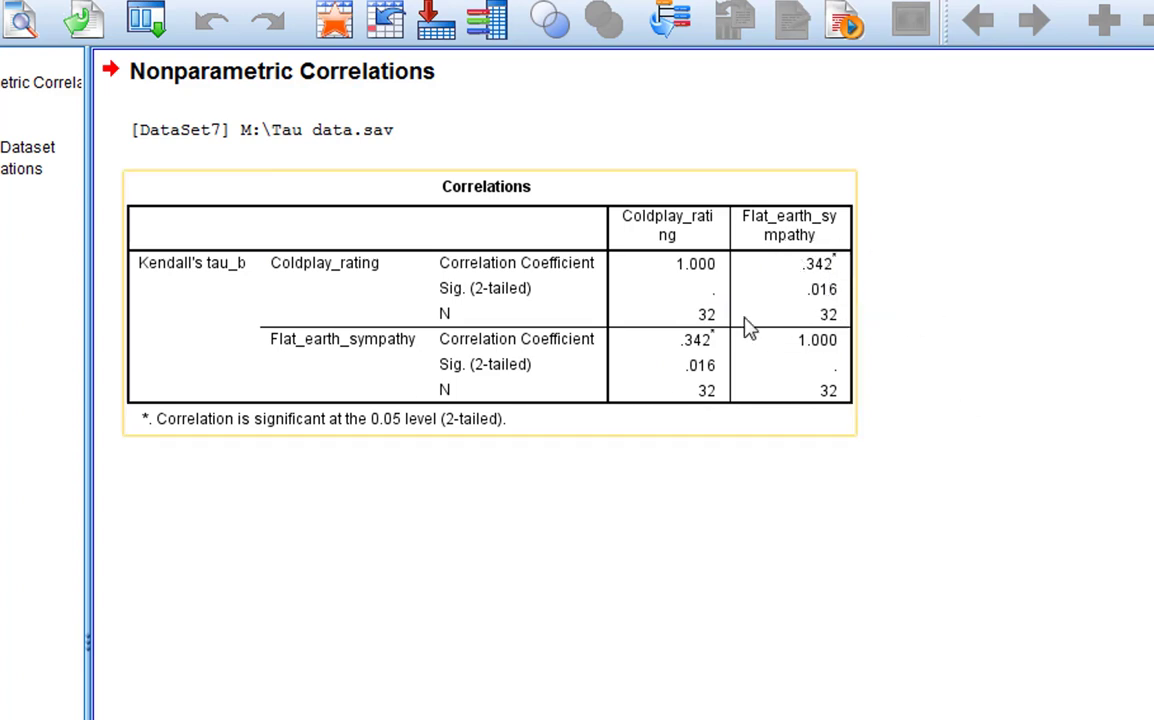
pyautogui.moveTo(793, 293)
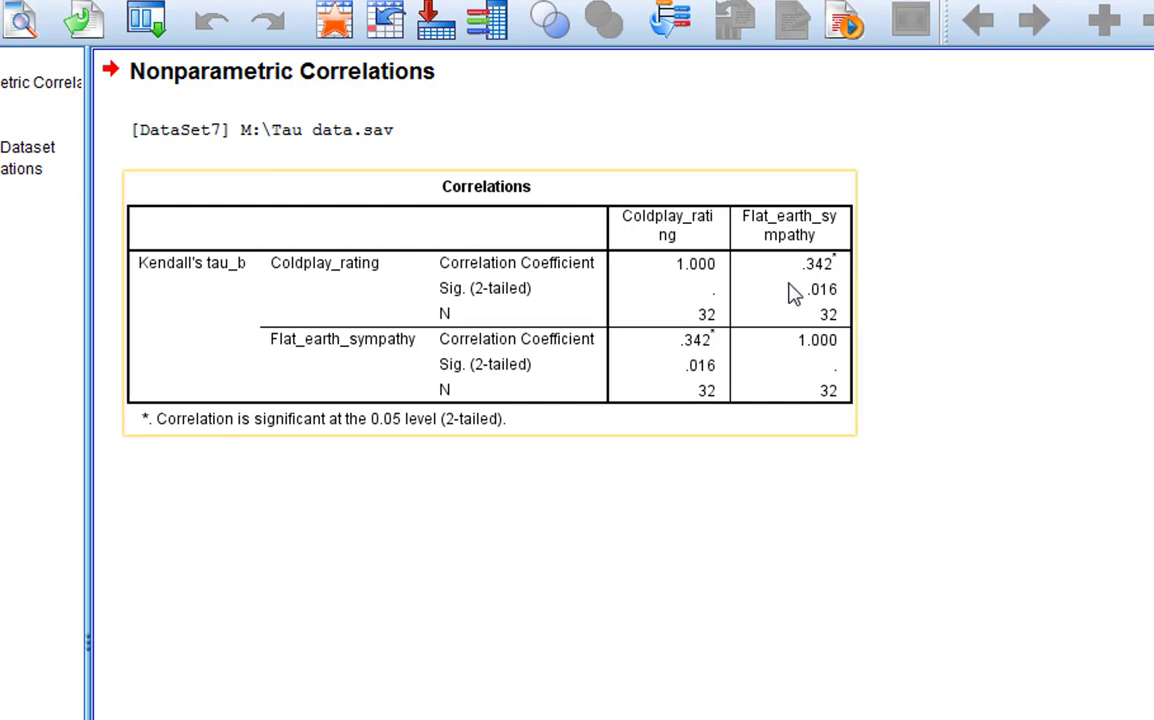
pyautogui.moveTo(860, 270)
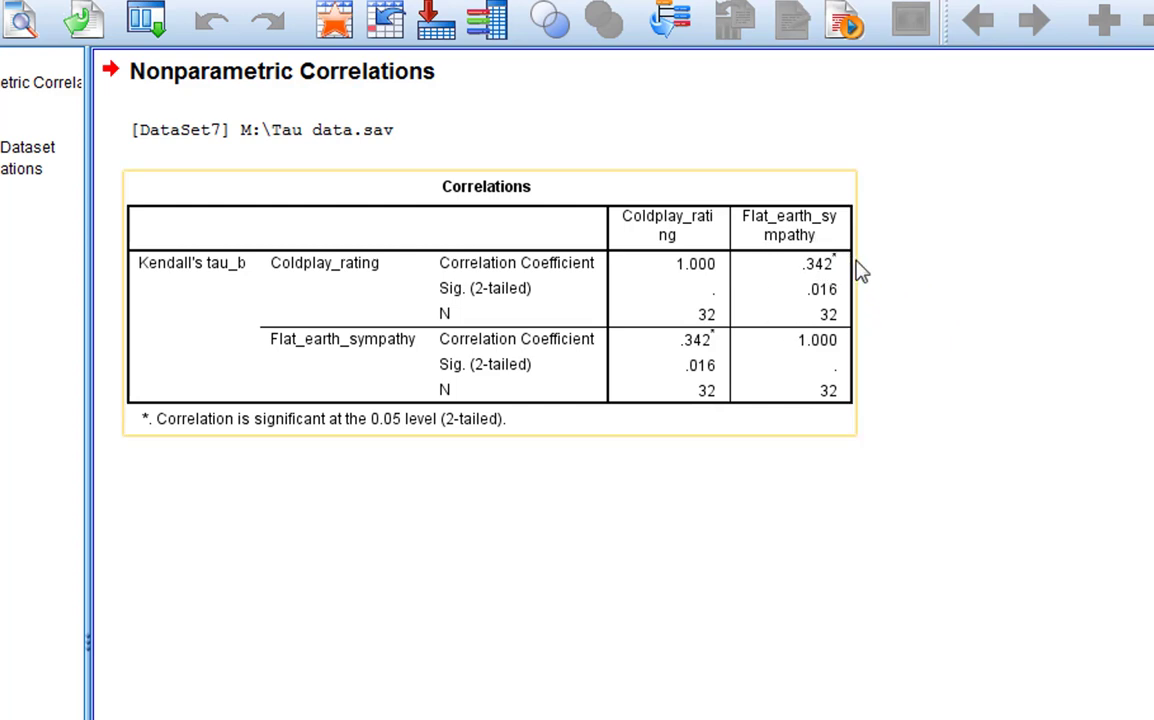
pyautogui.moveTo(813, 285)
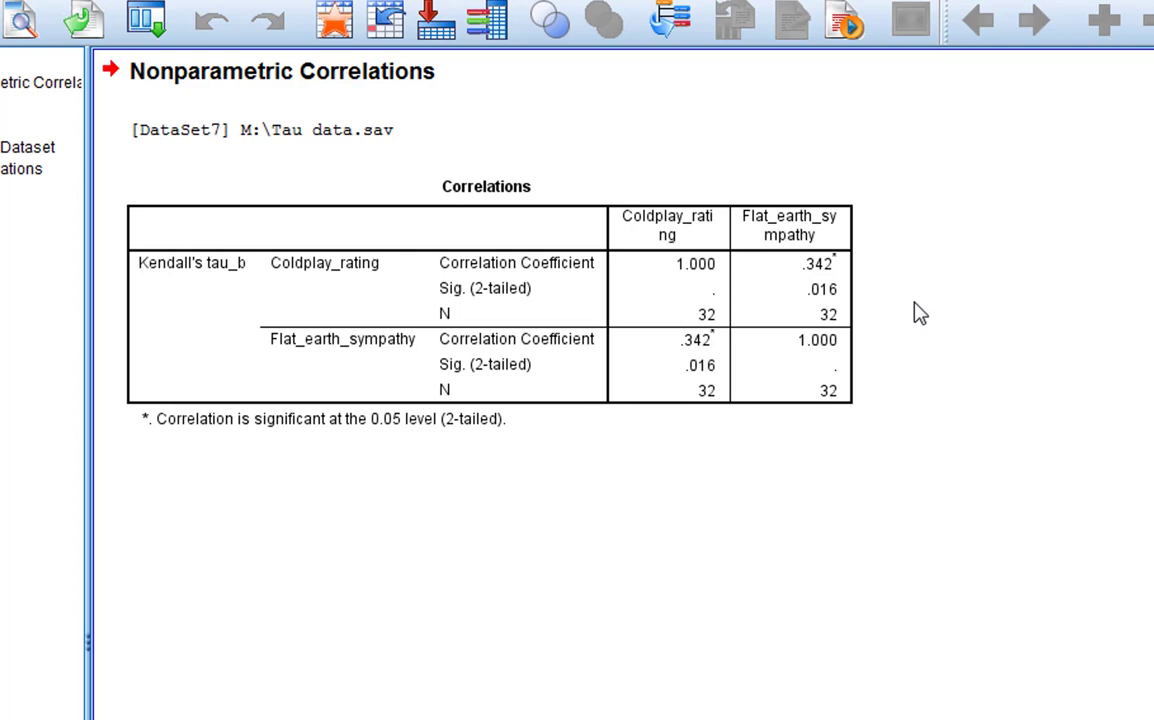
# Type the APA sentence reporting a significant positive correlation between liking Coldplay and flat-earth sympathy
pyautogui.click(300, 129)
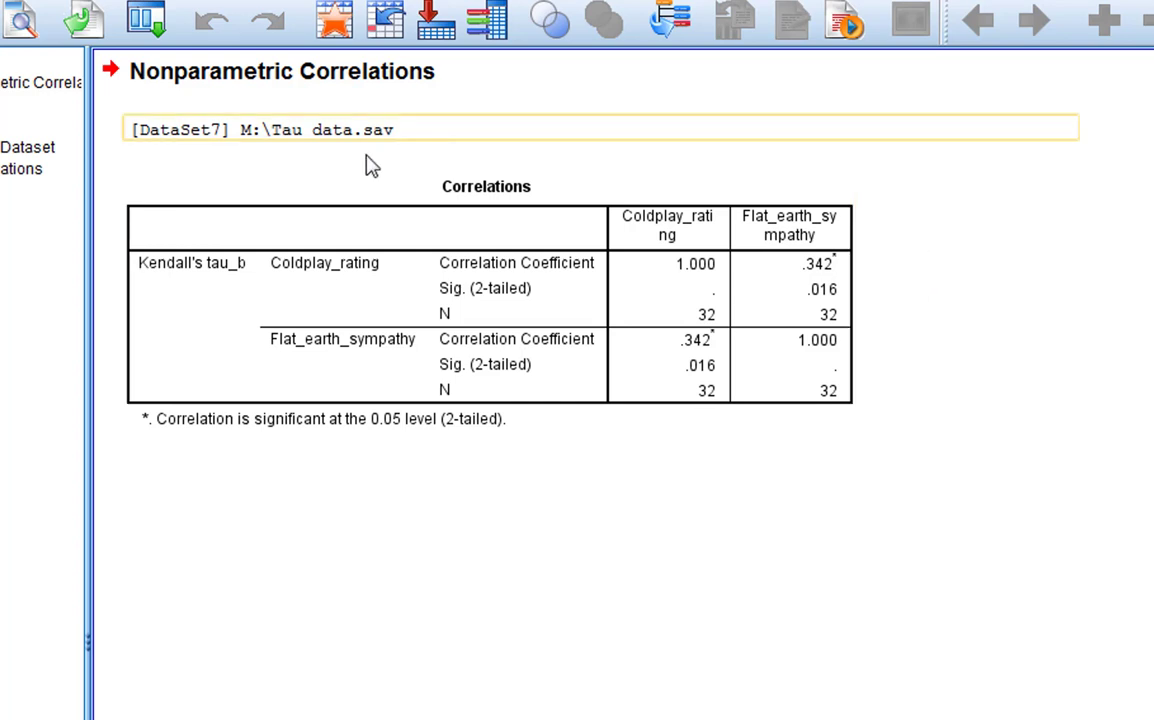
pyautogui.click(485, 300)
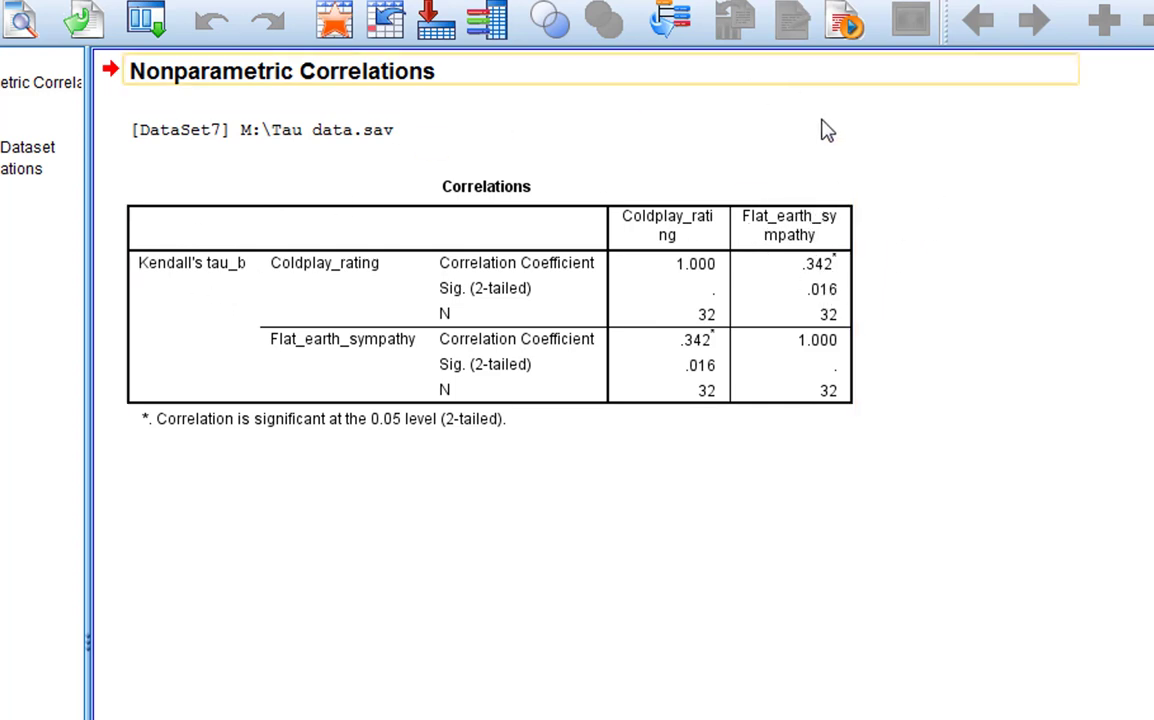
pyautogui.moveTo(1005, 180)
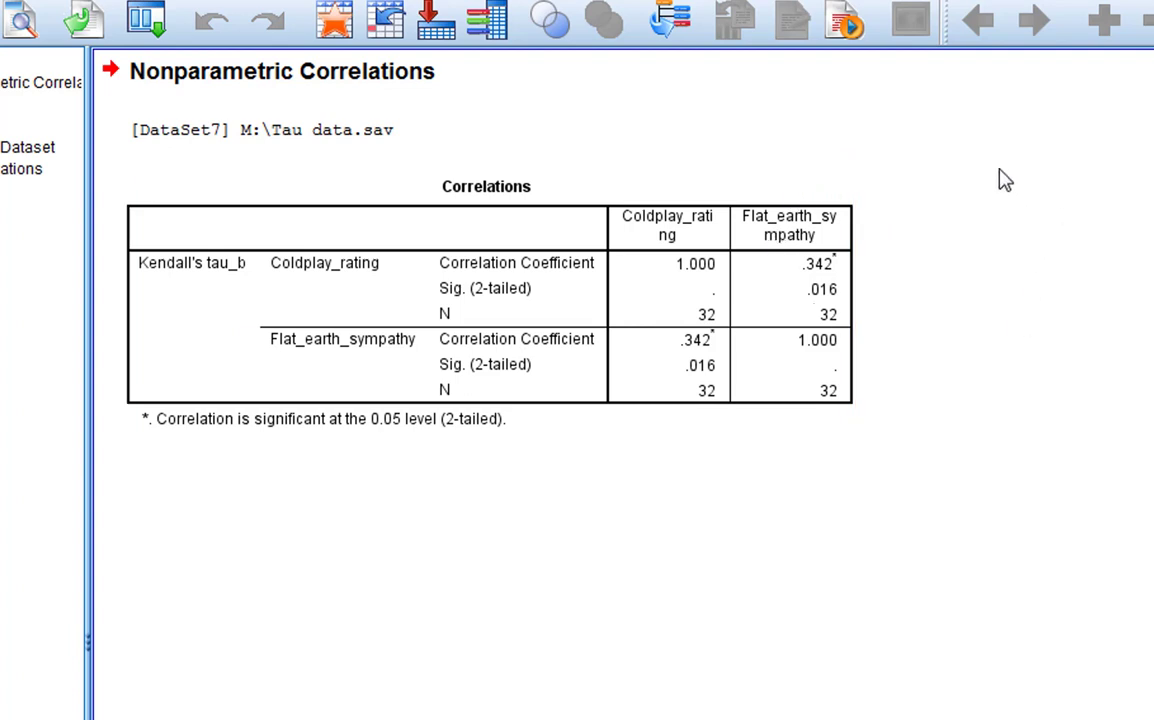
pyautogui.moveTo(973, 306)
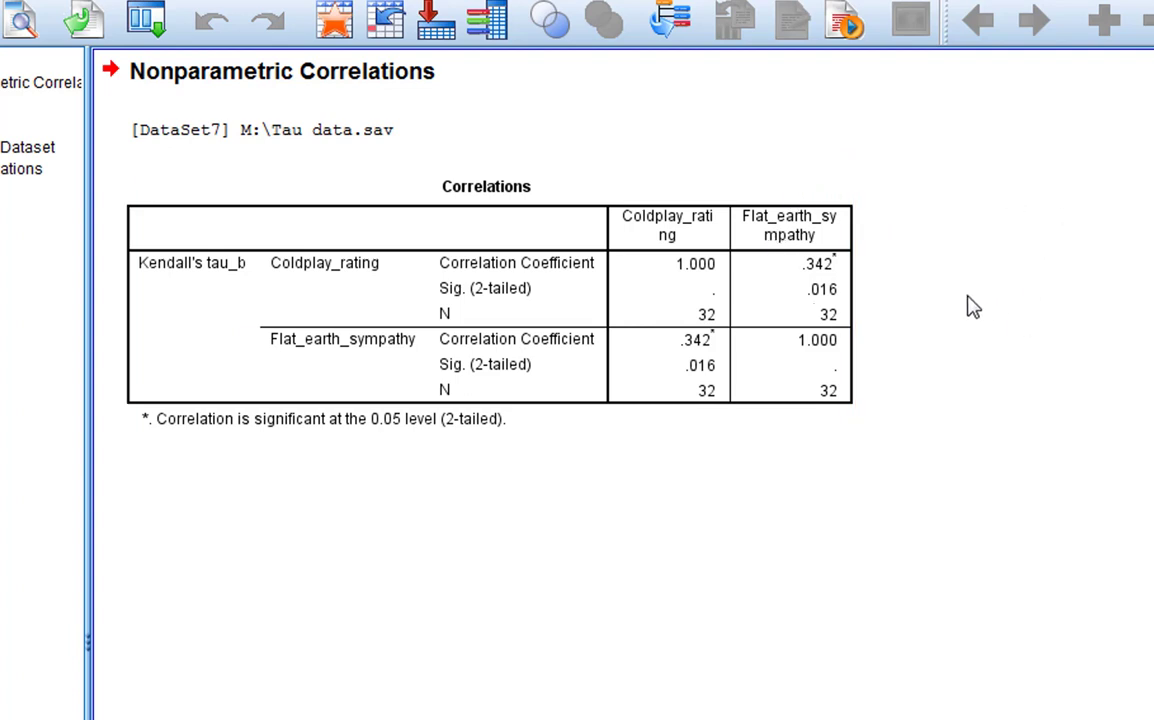
pyautogui.moveTo(967, 297)
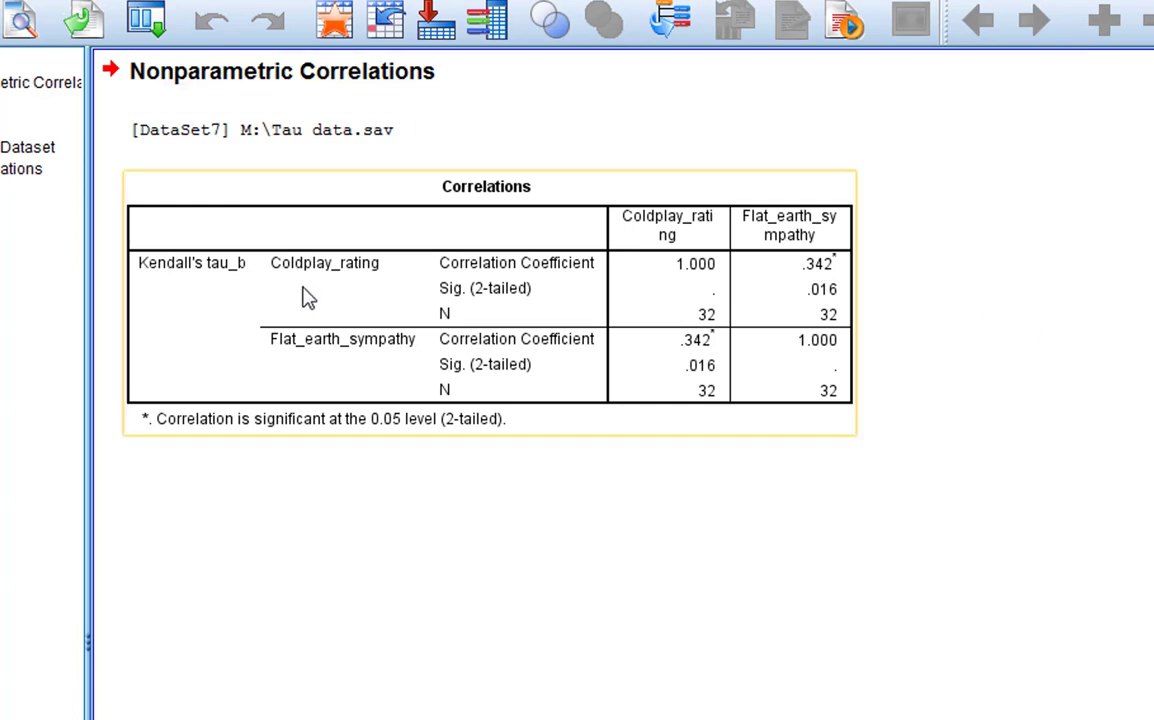
pyautogui.moveTo(862, 358)
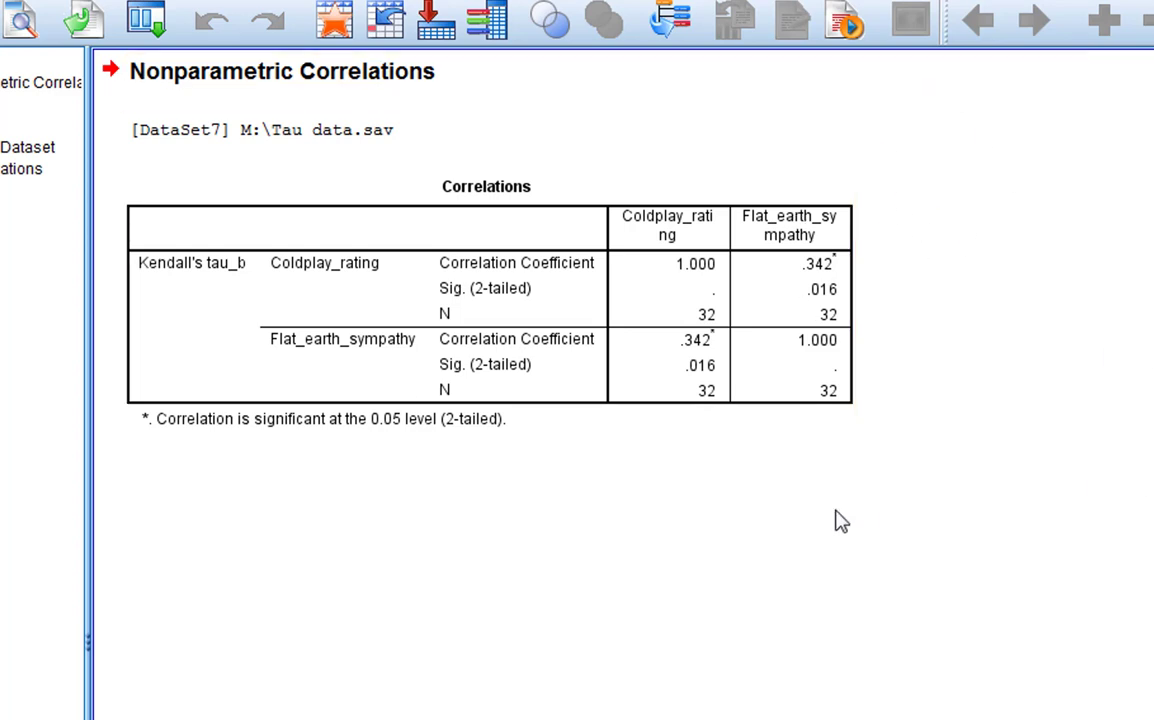
pyautogui.write('There was a significant positive correlation between liking Coldplay and sympathy with flat earth beliefs φb = .34, p=.016.')
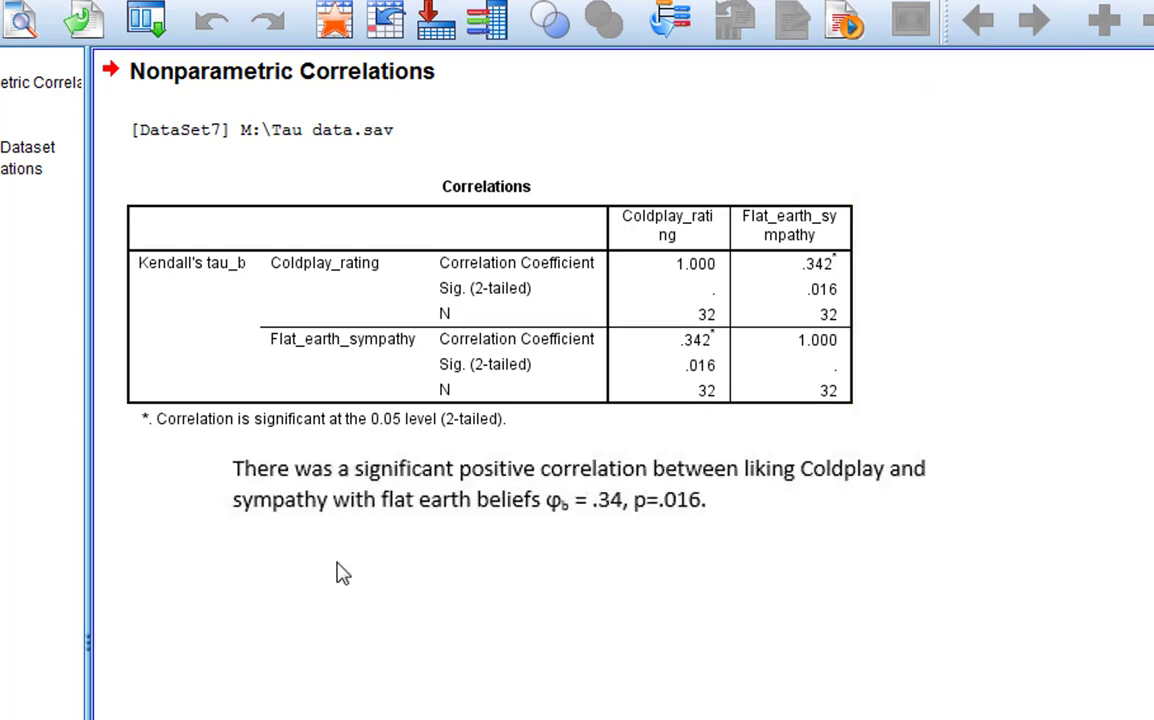